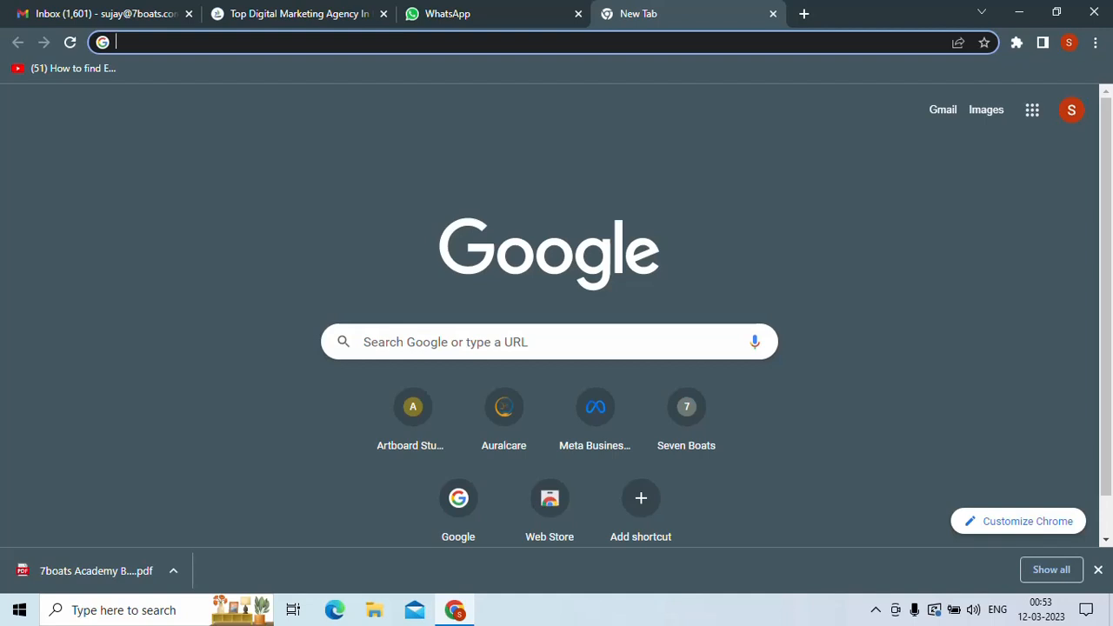
{"action": "mouse_move", "coordinate": [564, 332]}
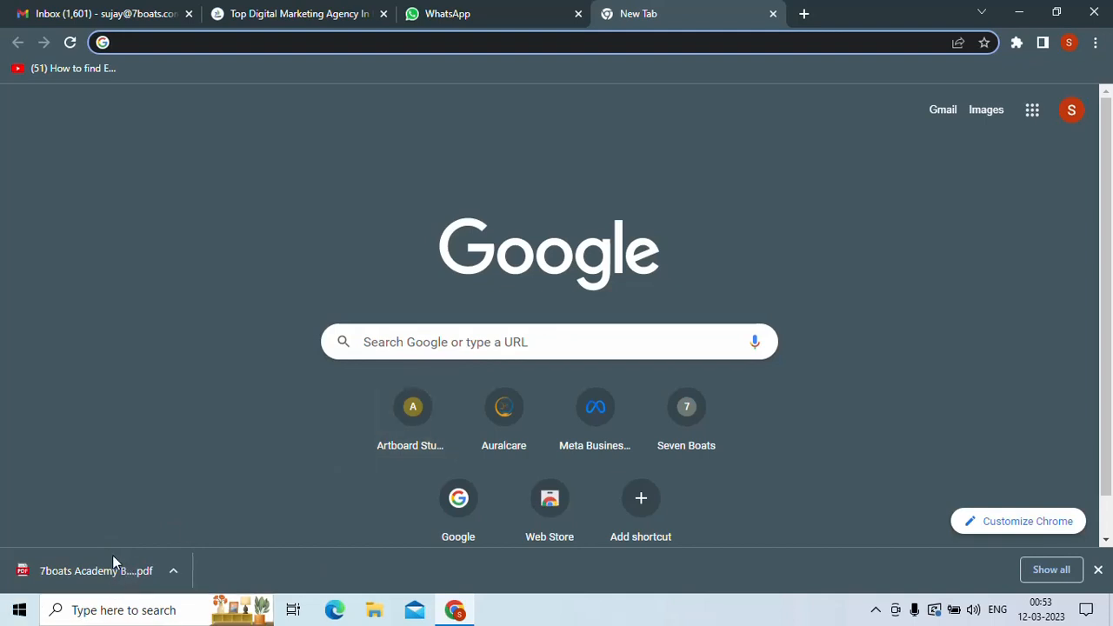
{"action": "mouse_move", "coordinate": [609, 35]}
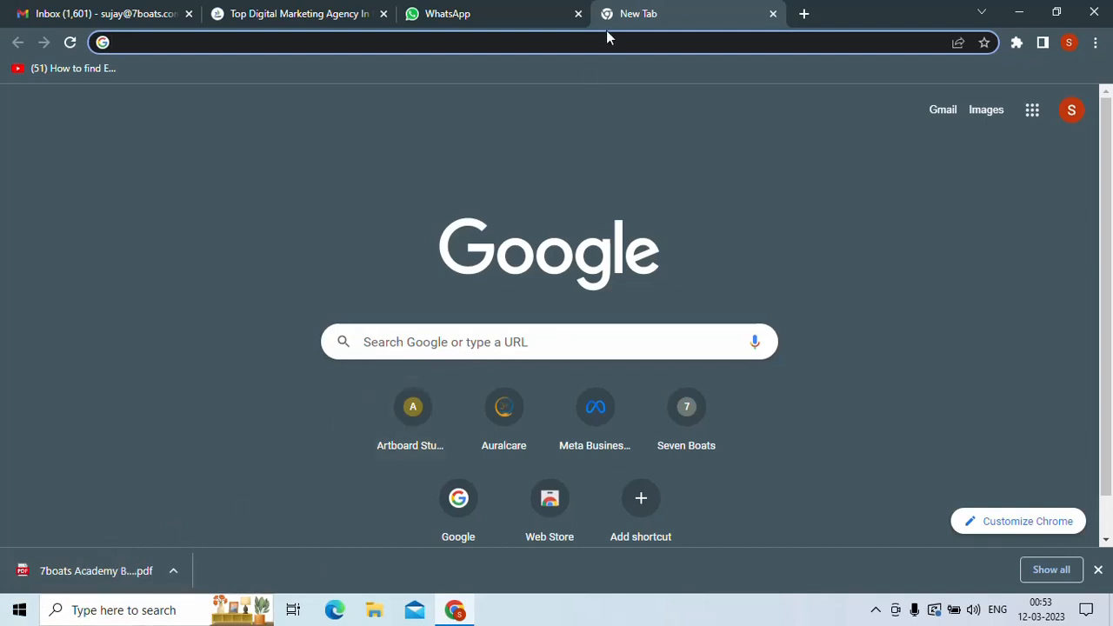
Reach the Issuu publisher home via the 'issuu' search suggestion on the new tab
{"action": "left_click", "coordinate": [549, 341]}
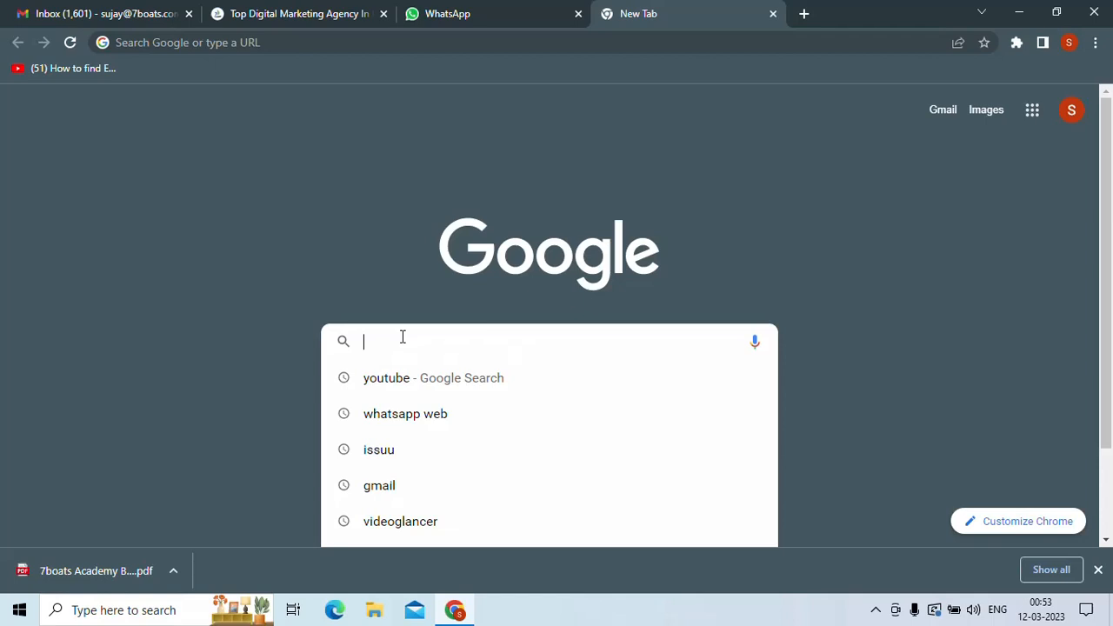
{"action": "left_click", "coordinate": [379, 449]}
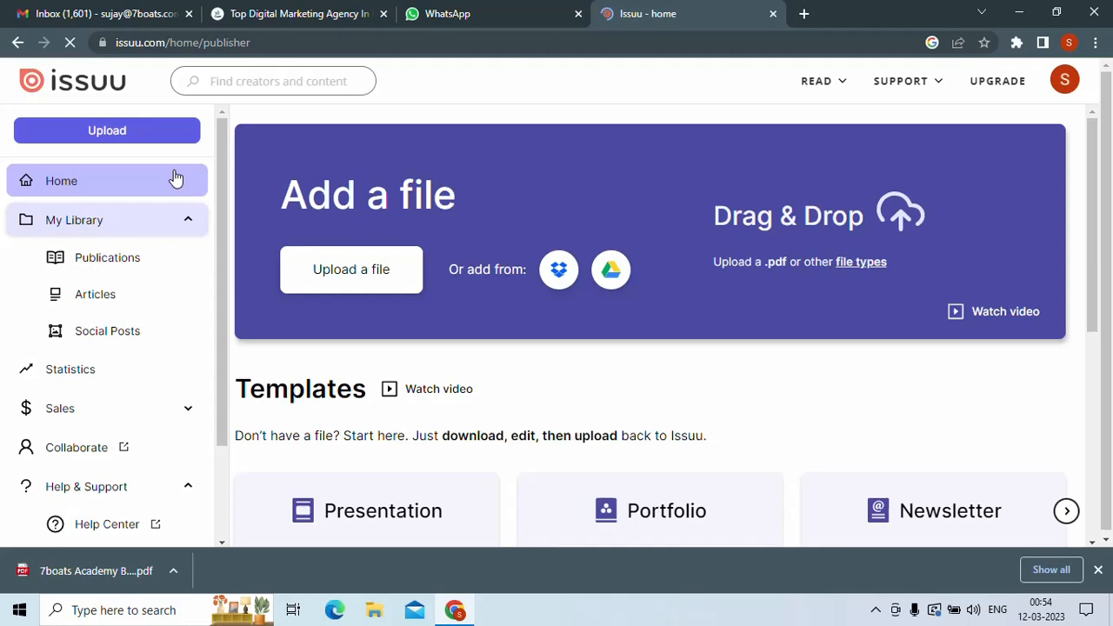
Upload the 7boats Academy Brochure PDF as a new Issuu publication
{"action": "left_click", "coordinate": [1065, 80]}
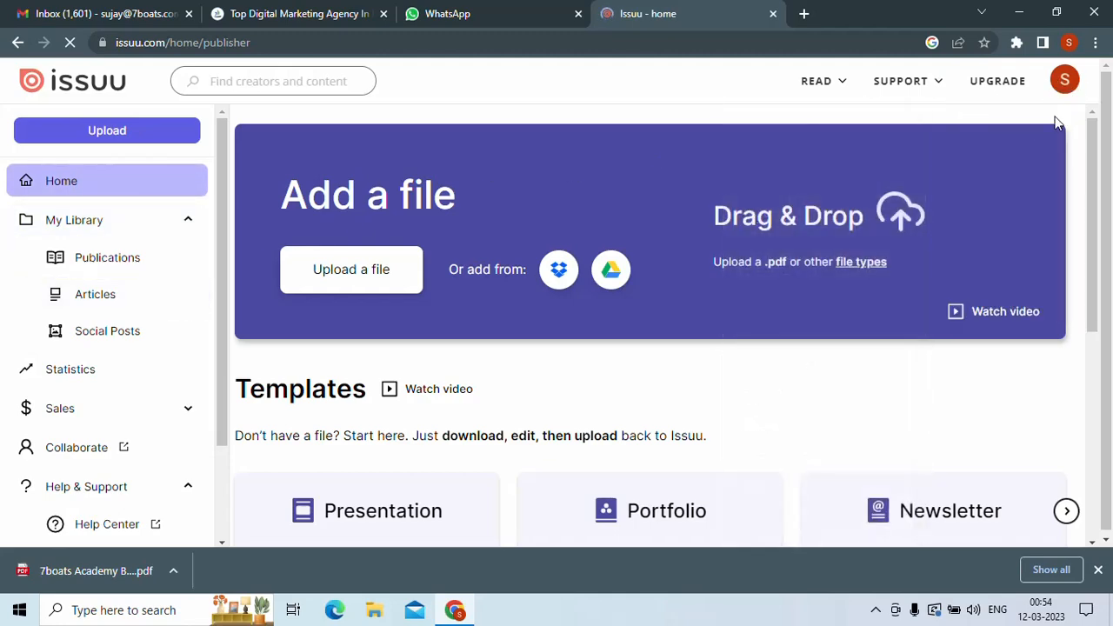
{"action": "mouse_move", "coordinate": [313, 300]}
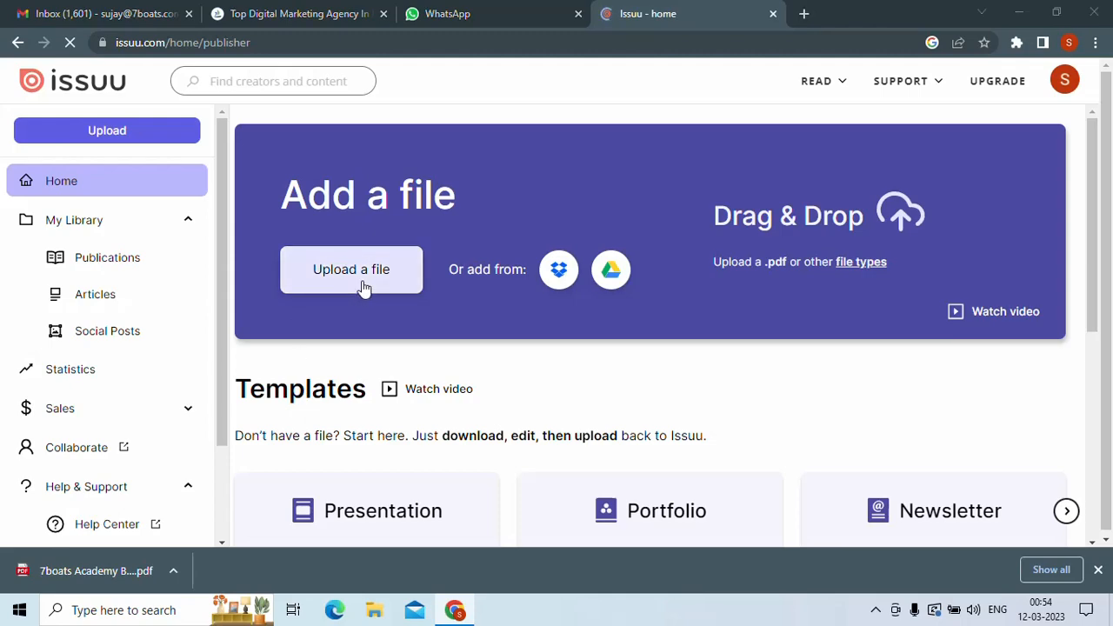
{"action": "left_click", "coordinate": [352, 269]}
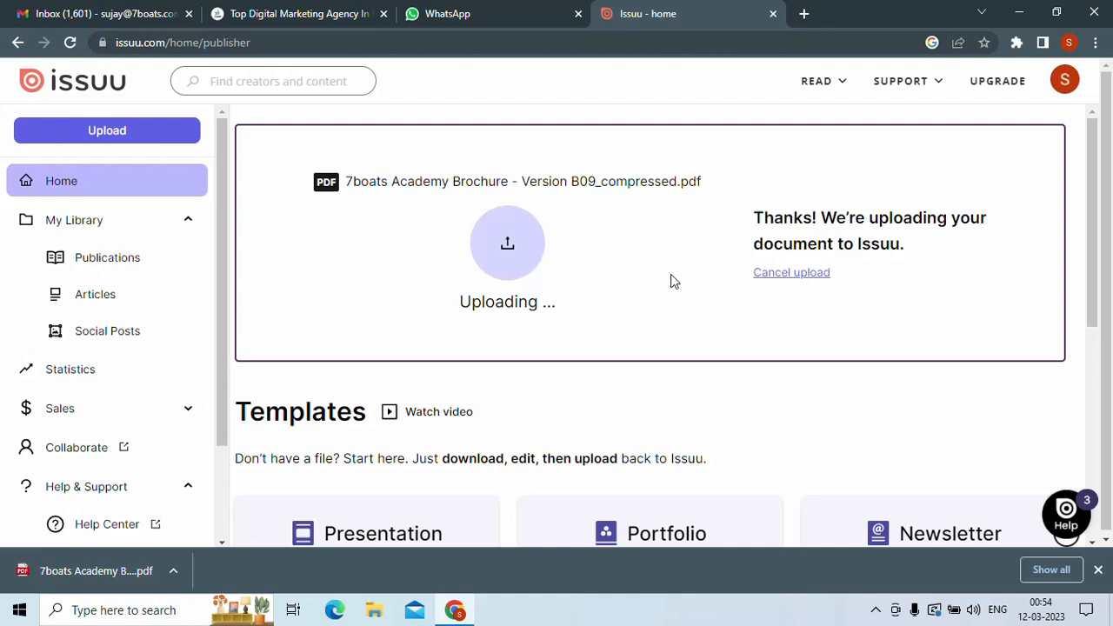
{"action": "mouse_move", "coordinate": [670, 280]}
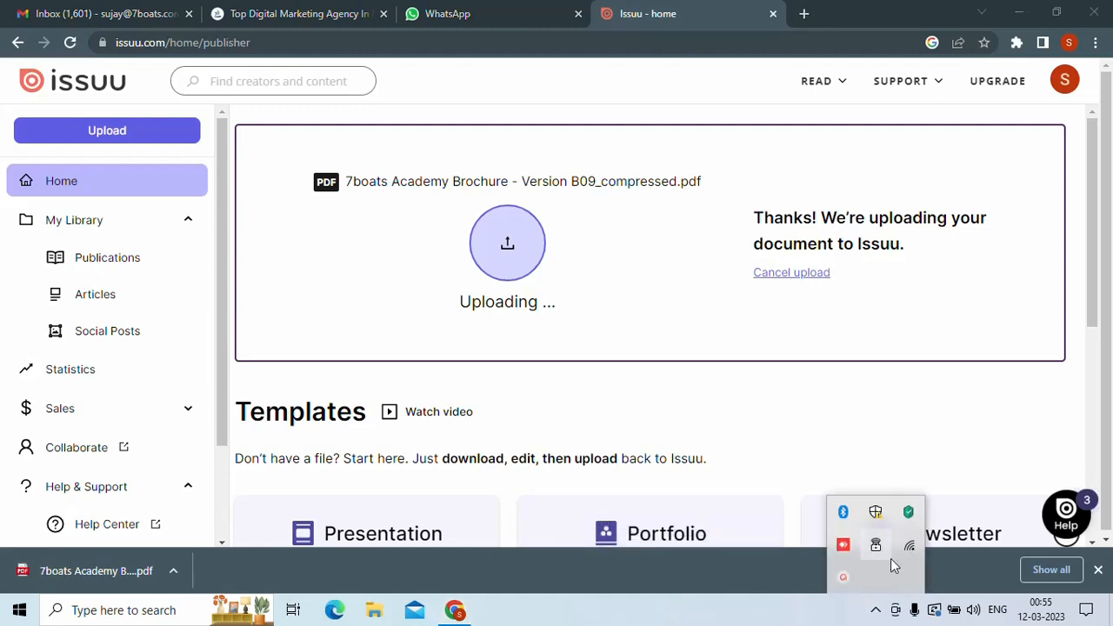
Let the brochure process into a 32-page draft and bring its flipbook preview into view
{"action": "left_click", "coordinate": [873, 546]}
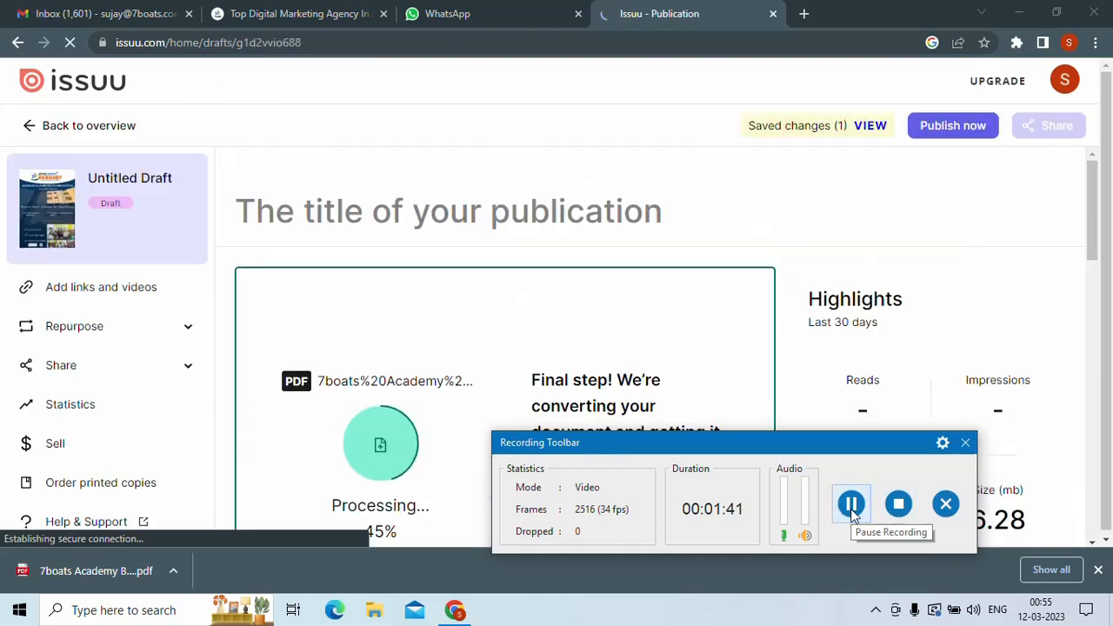
{"action": "scroll", "scroll_direction": "down", "scroll_amount": 3}
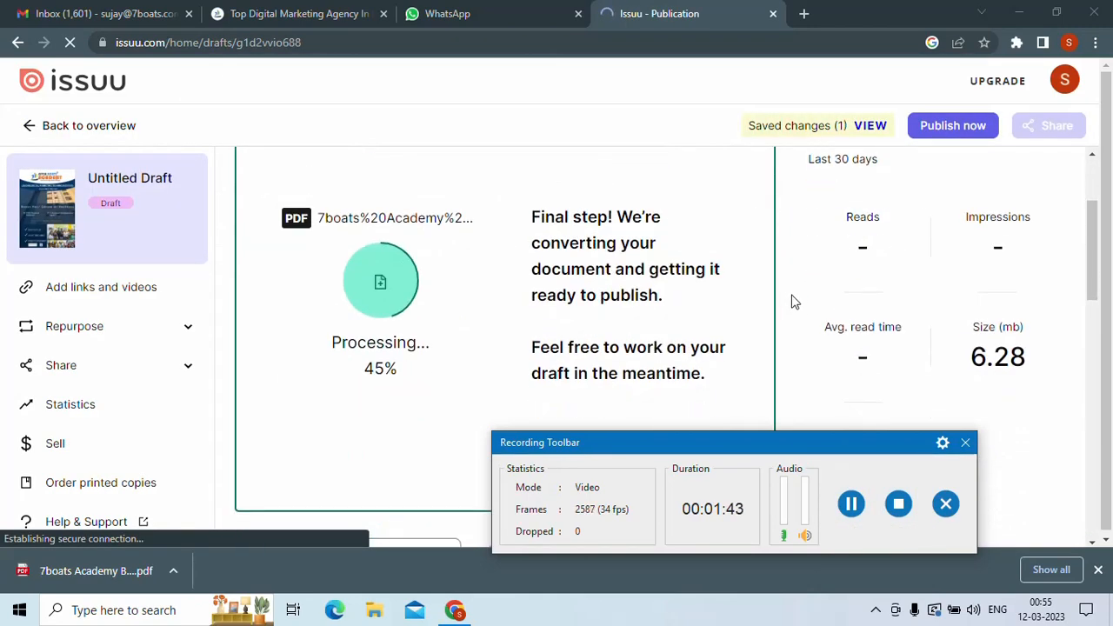
{"action": "scroll", "scroll_direction": "down", "scroll_amount": 3}
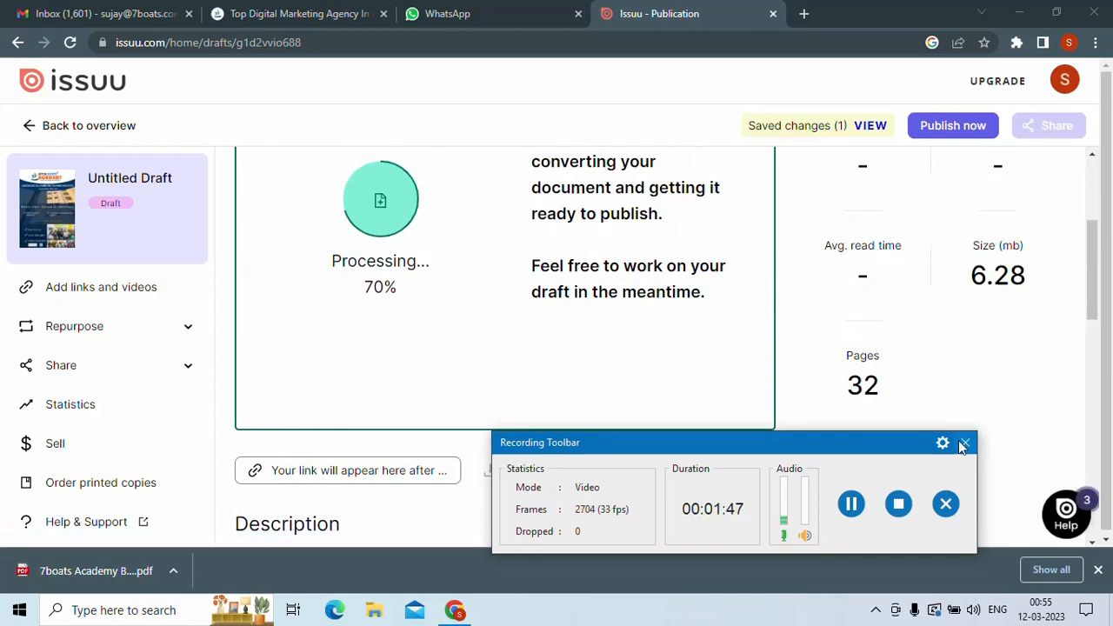
{"action": "left_click", "coordinate": [964, 443]}
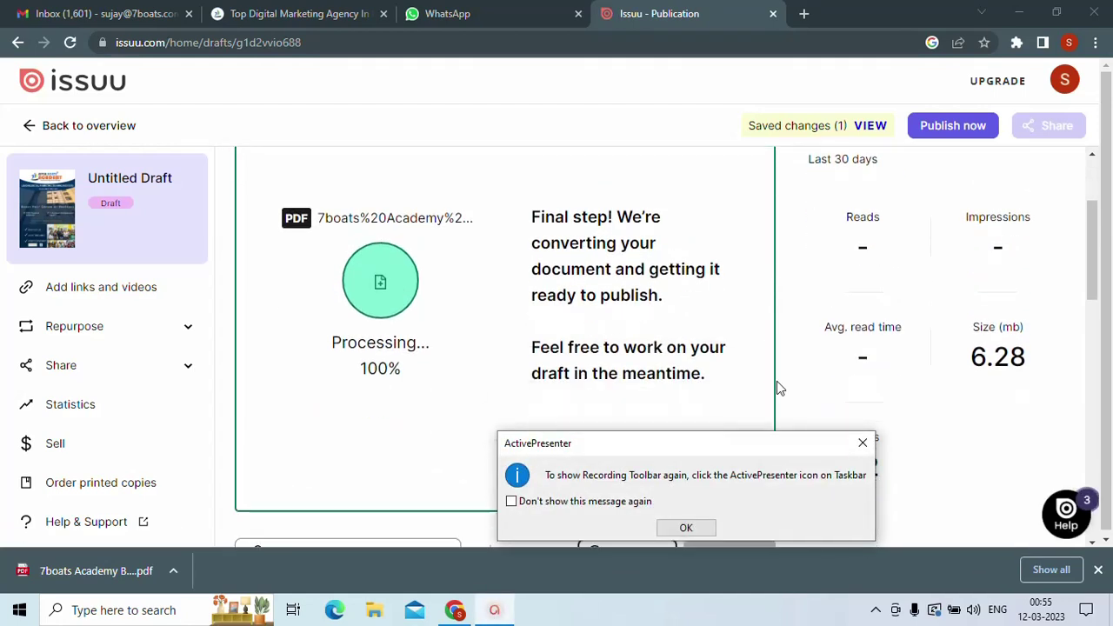
{"action": "left_click", "coordinate": [685, 528]}
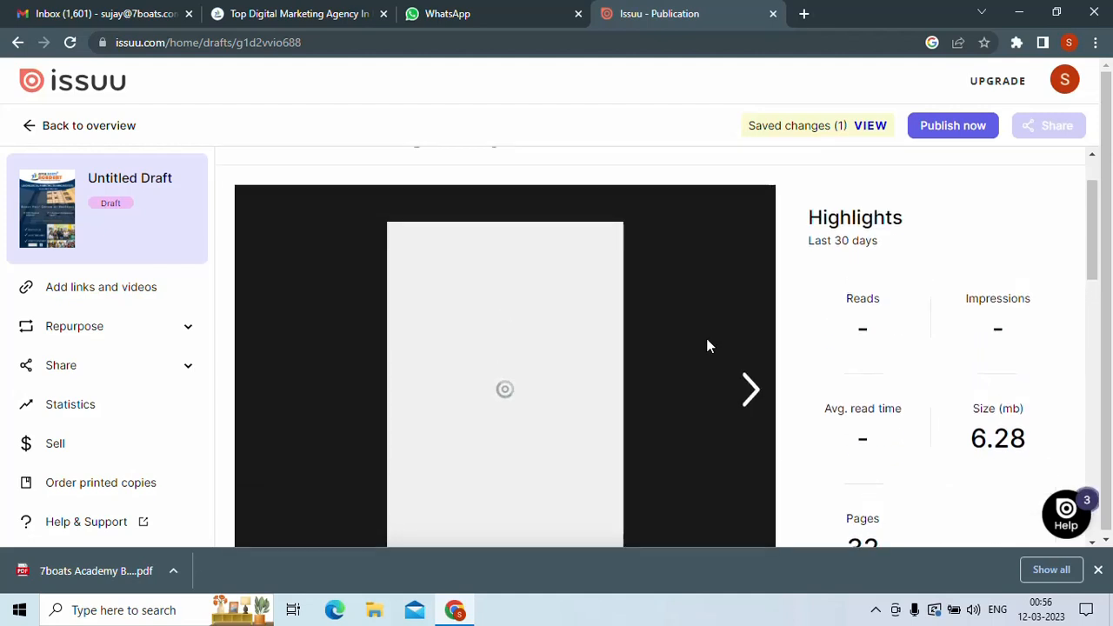
Flip the preview from the cover through About Us and Course Delivery to the alumni employers spread
{"action": "scroll", "scroll_direction": "down", "scroll_amount": 3}
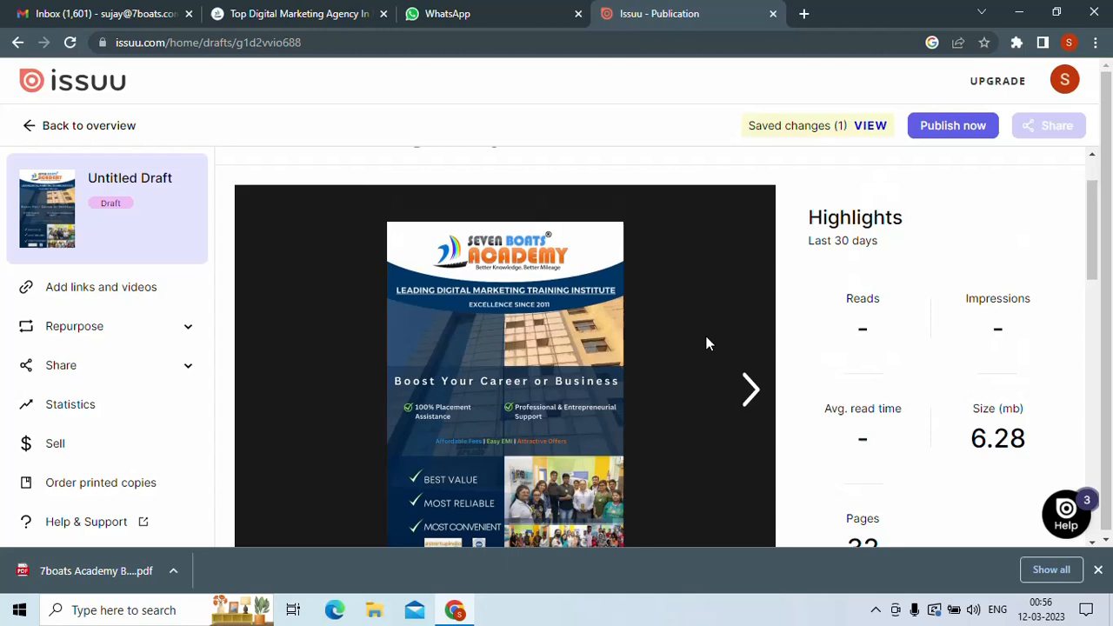
{"action": "scroll", "scroll_direction": "down", "scroll_amount": 3}
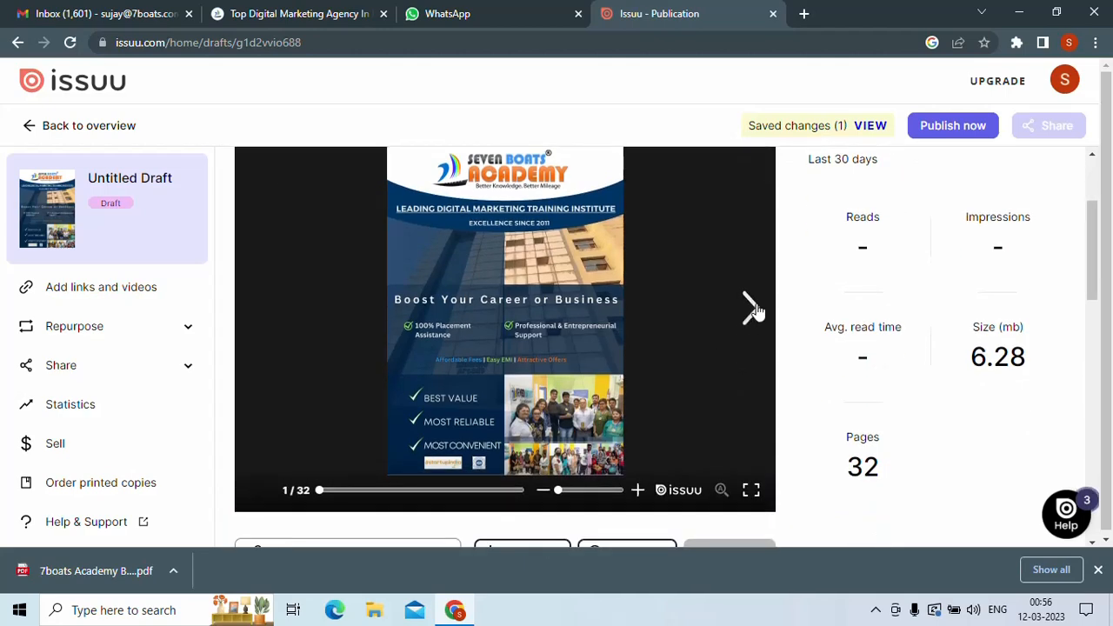
{"action": "left_click", "coordinate": [751, 310]}
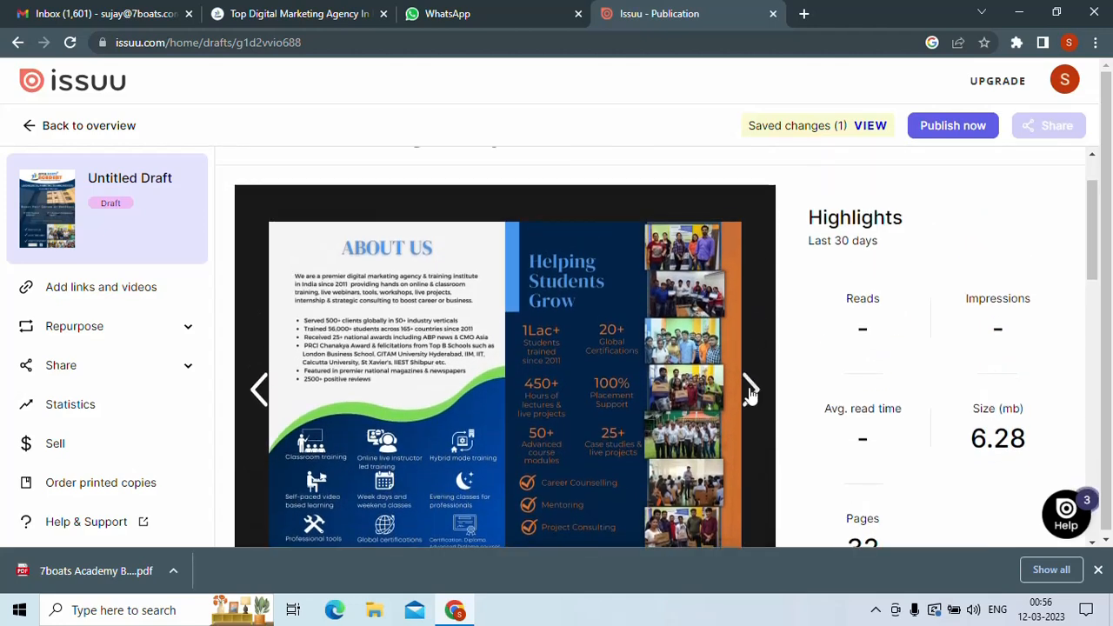
{"action": "left_click", "coordinate": [749, 389]}
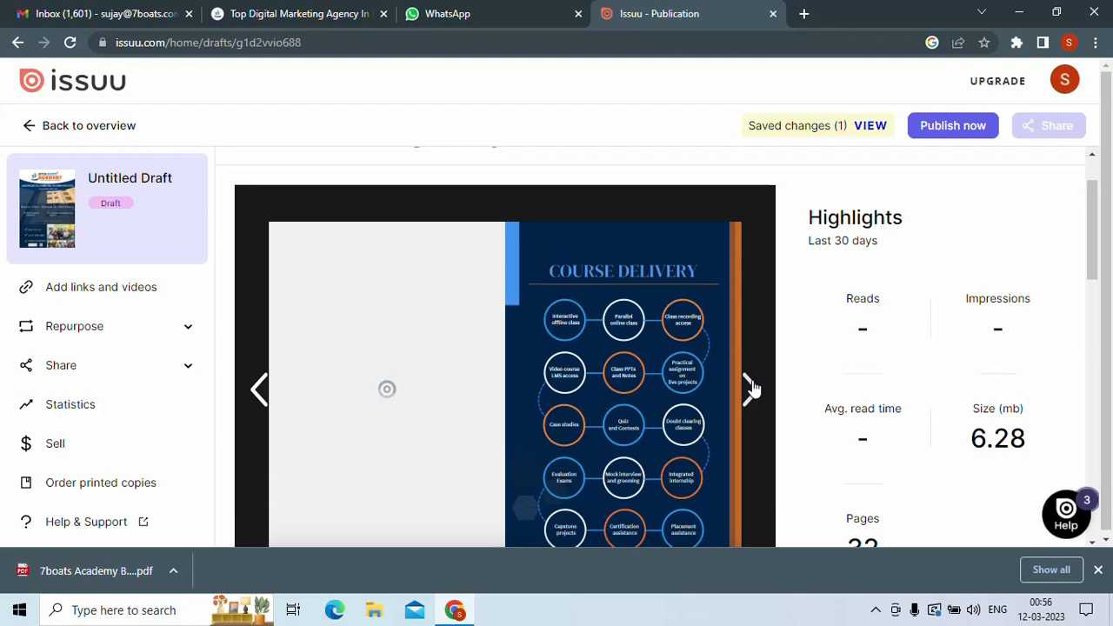
{"action": "left_click", "coordinate": [259, 390]}
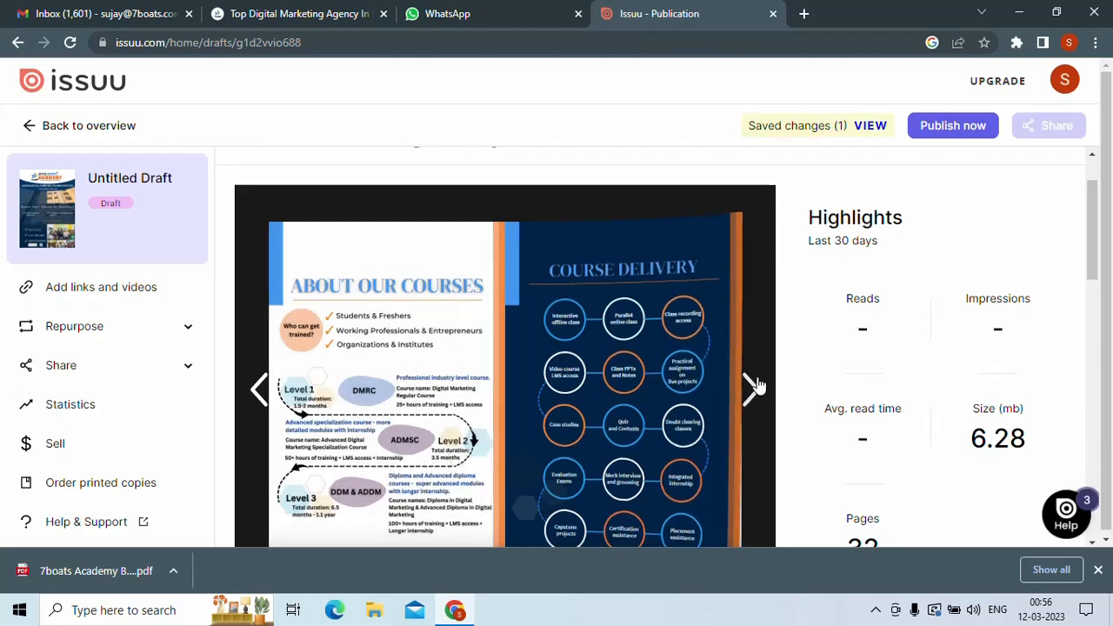
{"action": "left_click", "coordinate": [754, 386]}
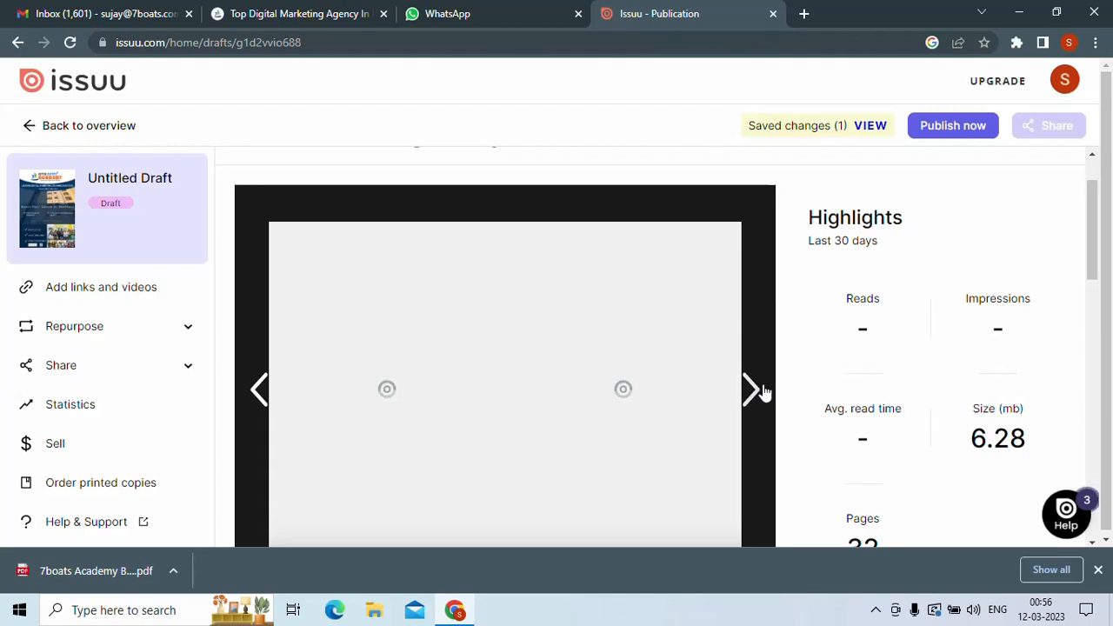
{"action": "mouse_move", "coordinate": [632, 397]}
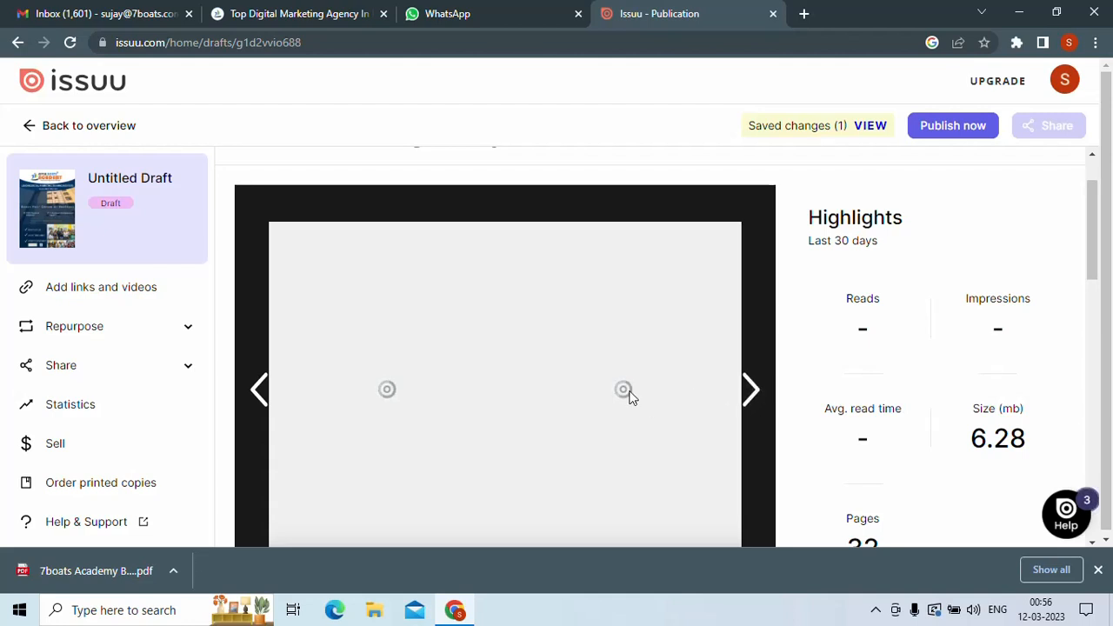
{"action": "left_click", "coordinate": [751, 390]}
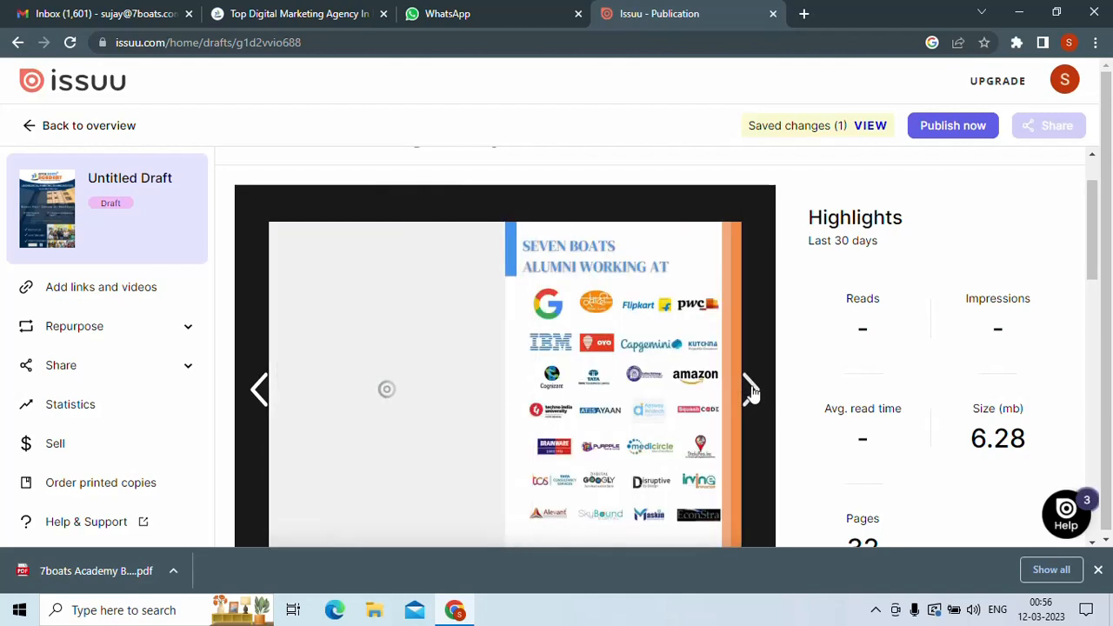
{"action": "left_click", "coordinate": [751, 390]}
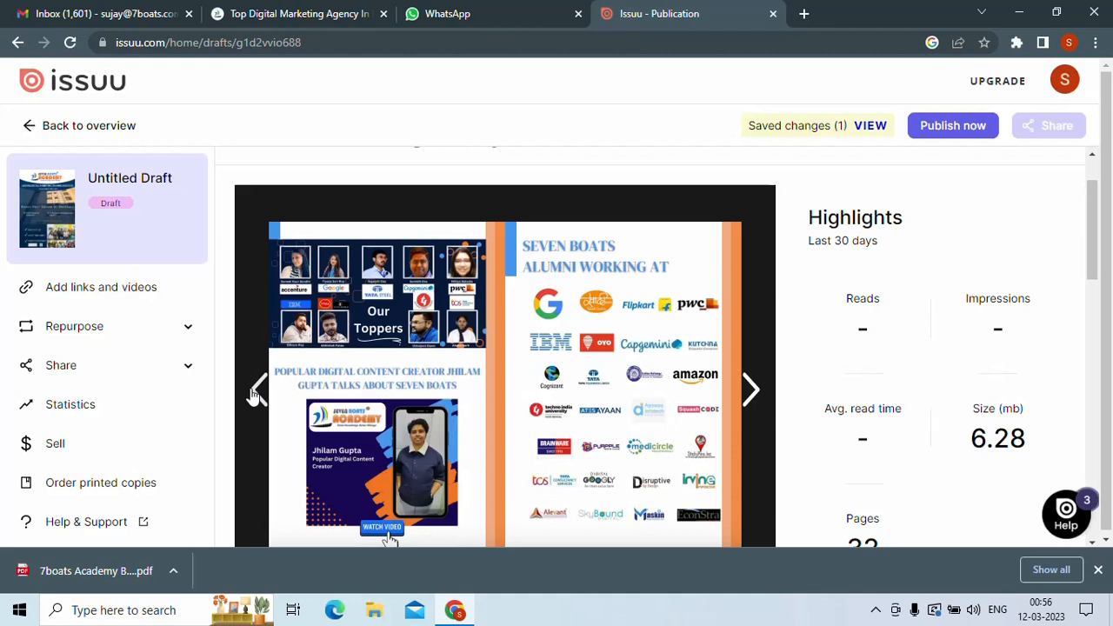
{"action": "mouse_move", "coordinate": [473, 377]}
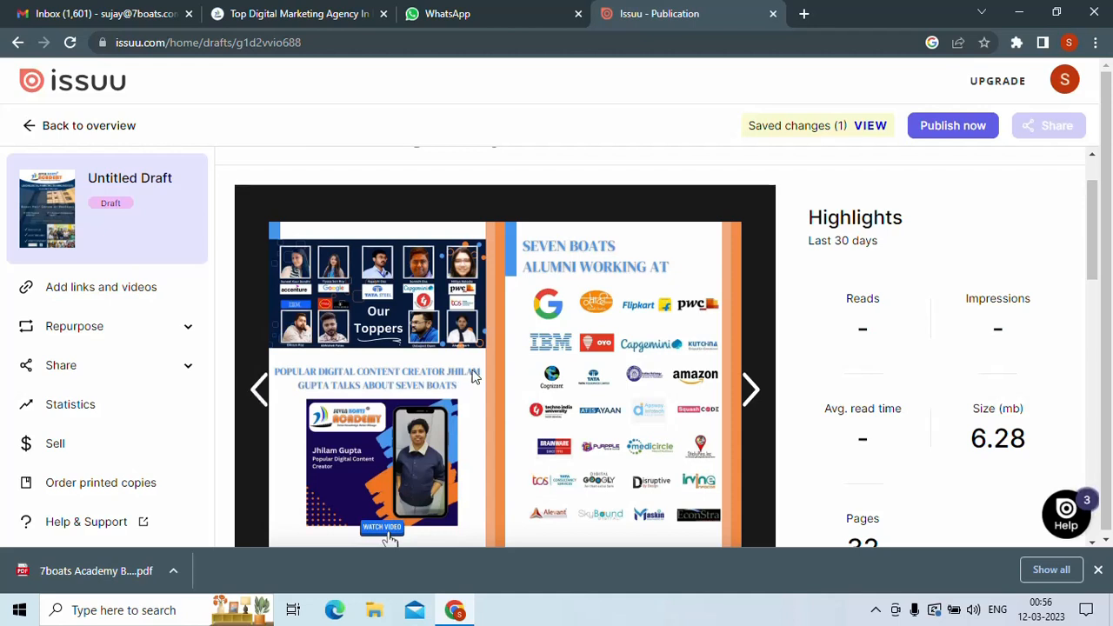
{"action": "mouse_move", "coordinate": [489, 375]}
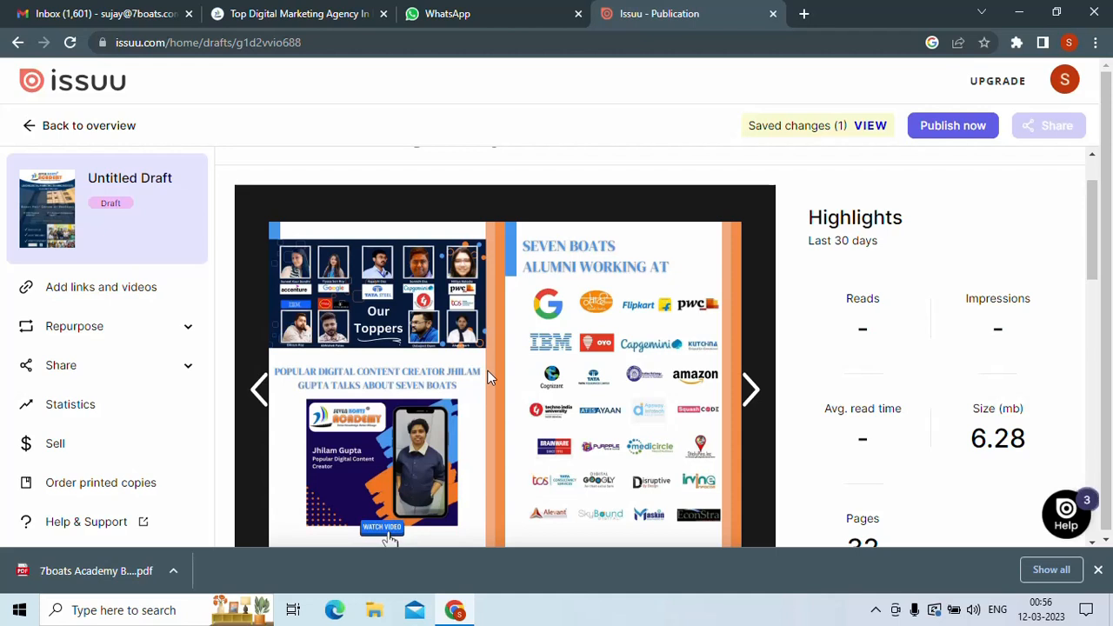
{"action": "mouse_move", "coordinate": [582, 362]}
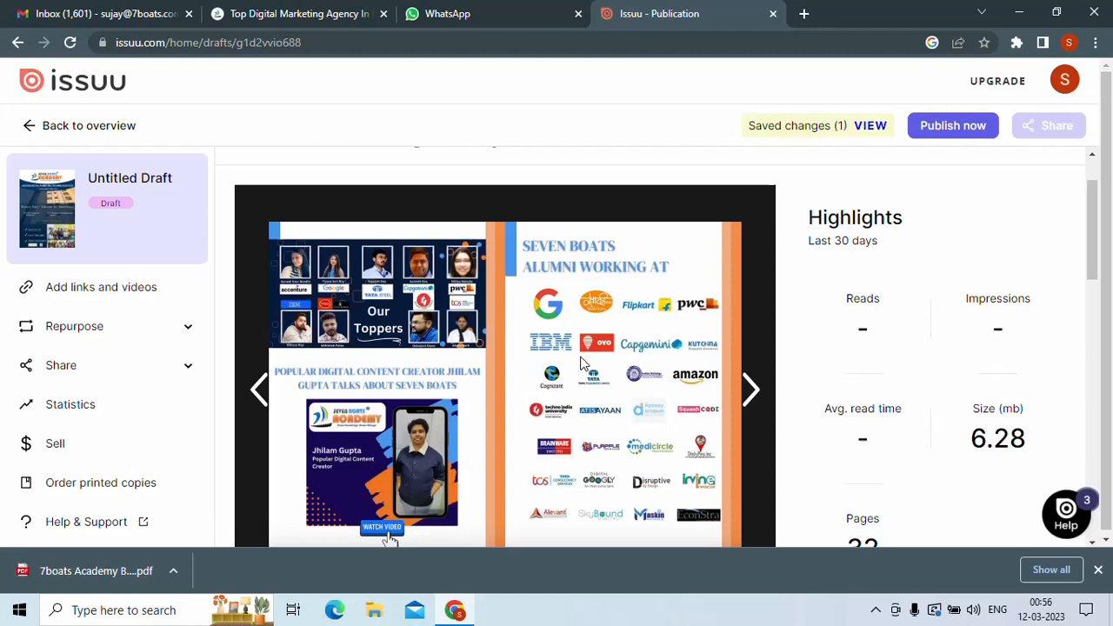
{"action": "mouse_move", "coordinate": [409, 354]}
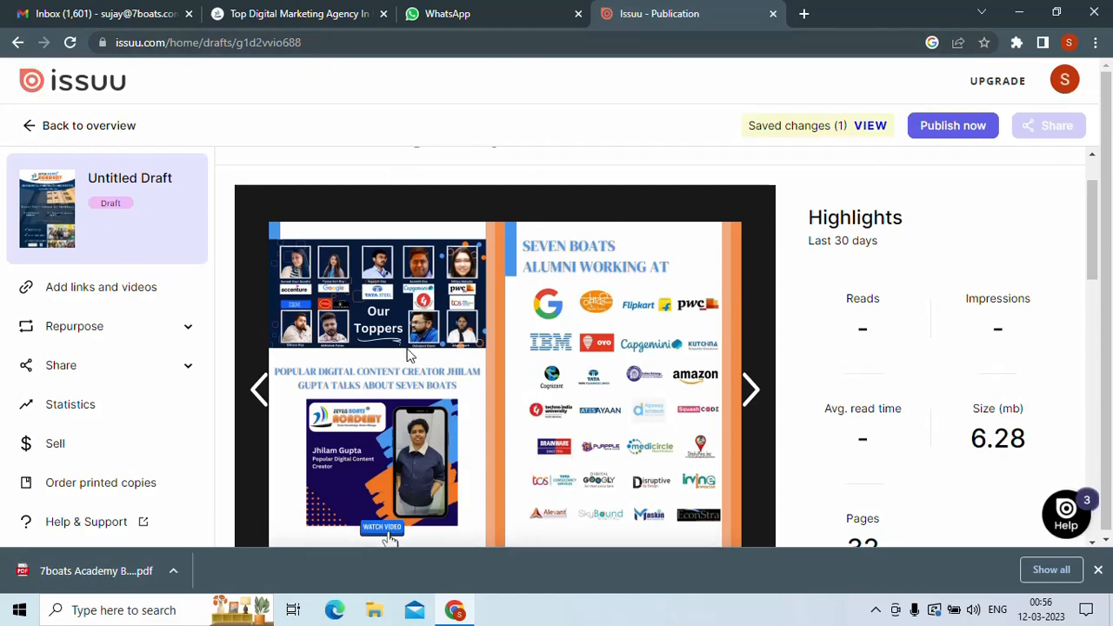
{"action": "mouse_move", "coordinate": [891, 185]}
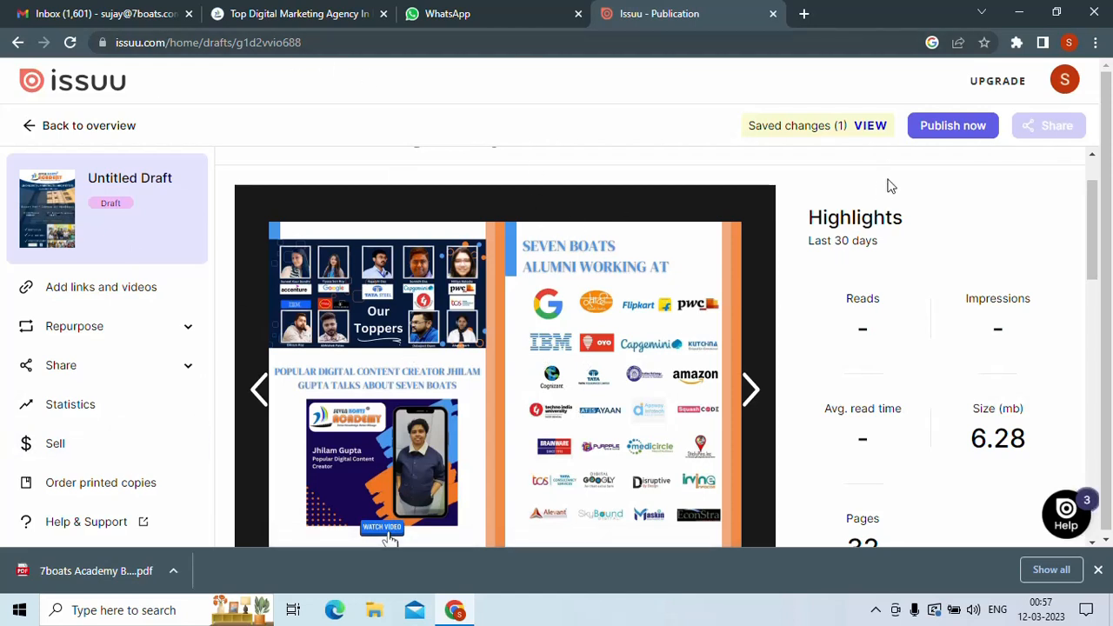
{"action": "mouse_move", "coordinate": [951, 139]}
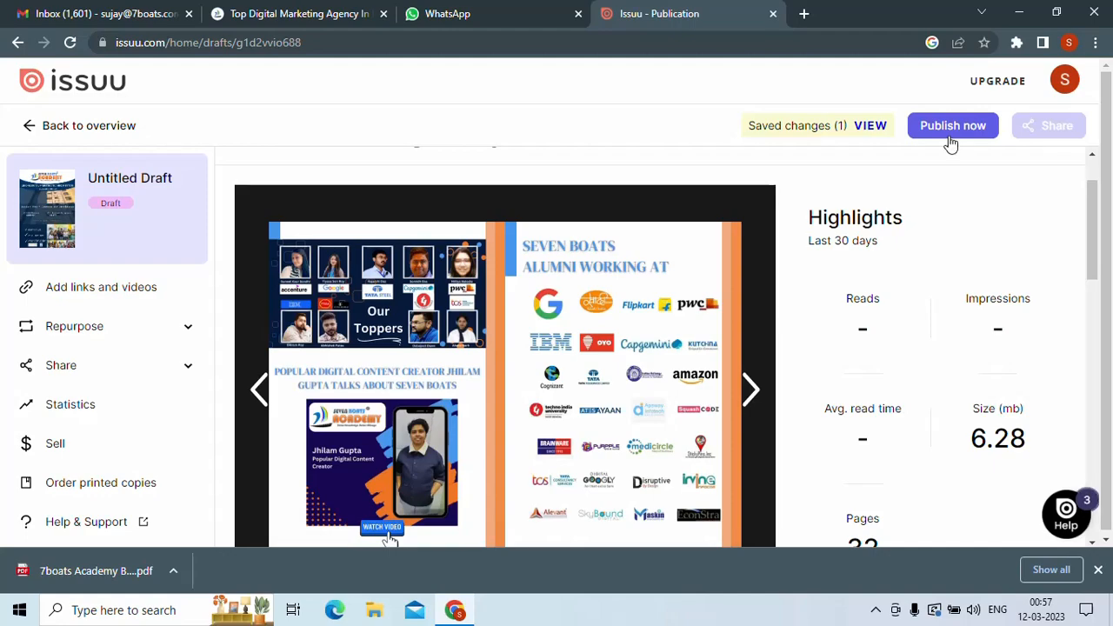
{"action": "left_click", "coordinate": [954, 125]}
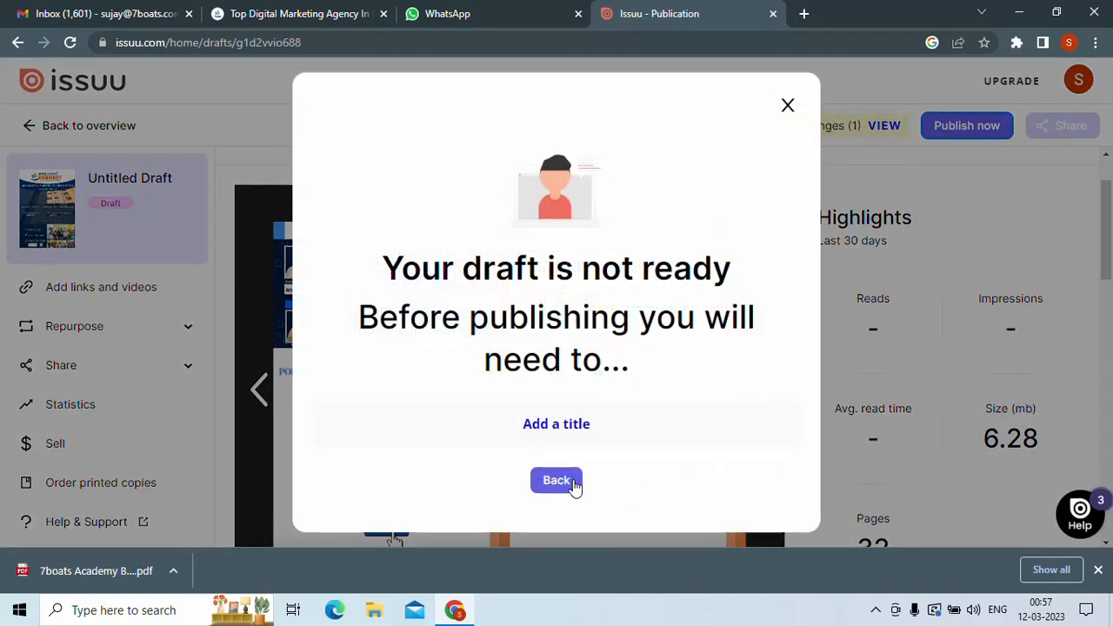
{"action": "left_click", "coordinate": [556, 480]}
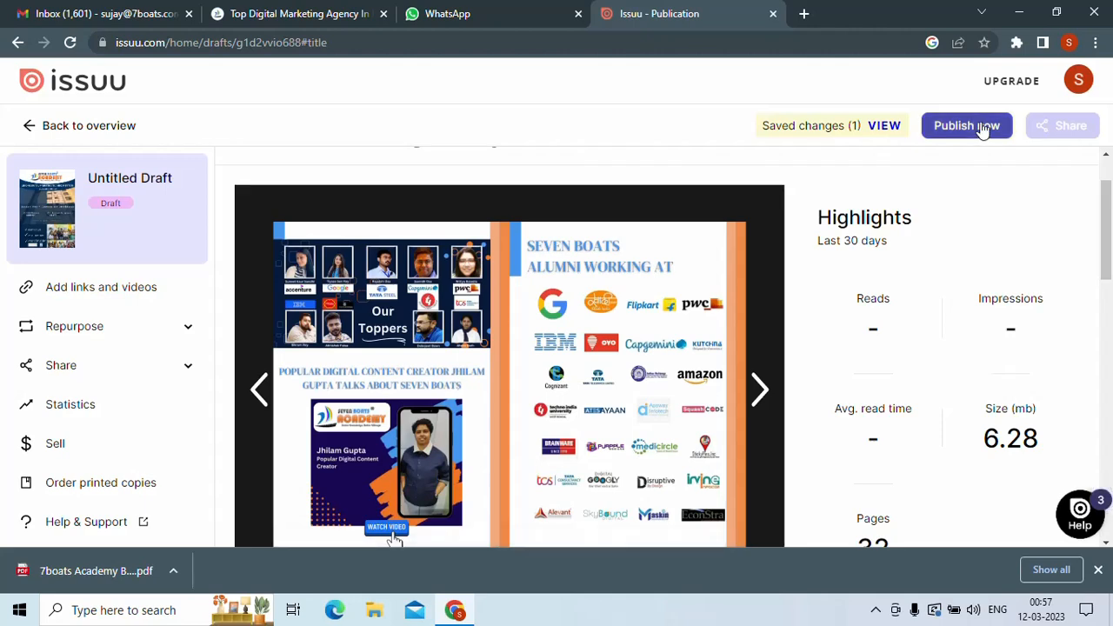
{"action": "left_click", "coordinate": [967, 125]}
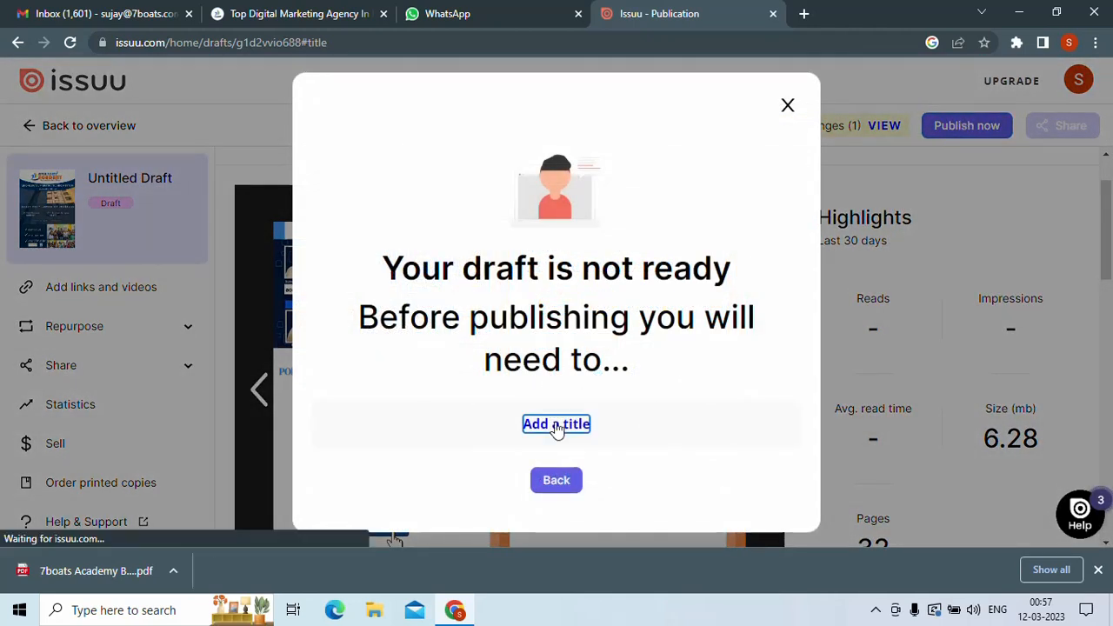
{"action": "left_click", "coordinate": [786, 104]}
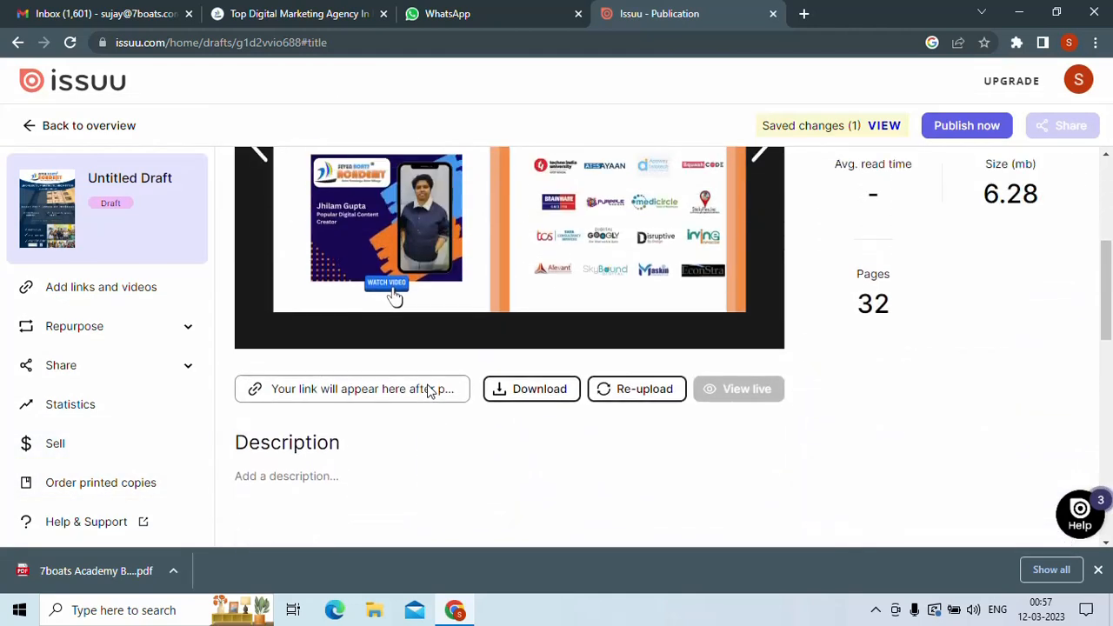
{"action": "scroll", "scroll_direction": "down", "scroll_amount": 3}
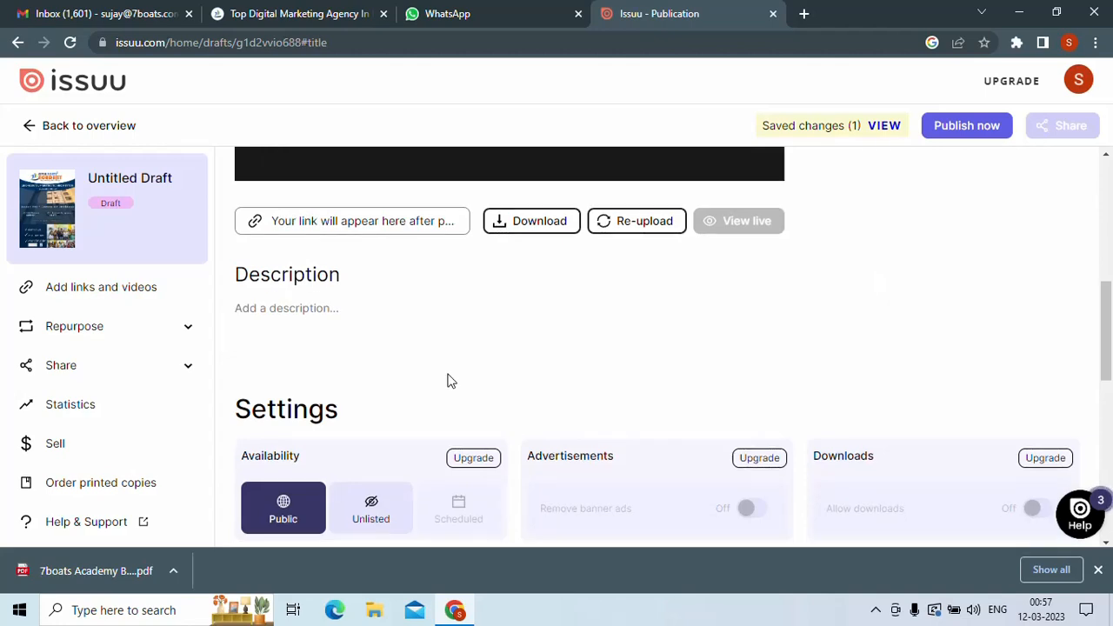
{"action": "scroll", "scroll_direction": "down", "scroll_amount": 3}
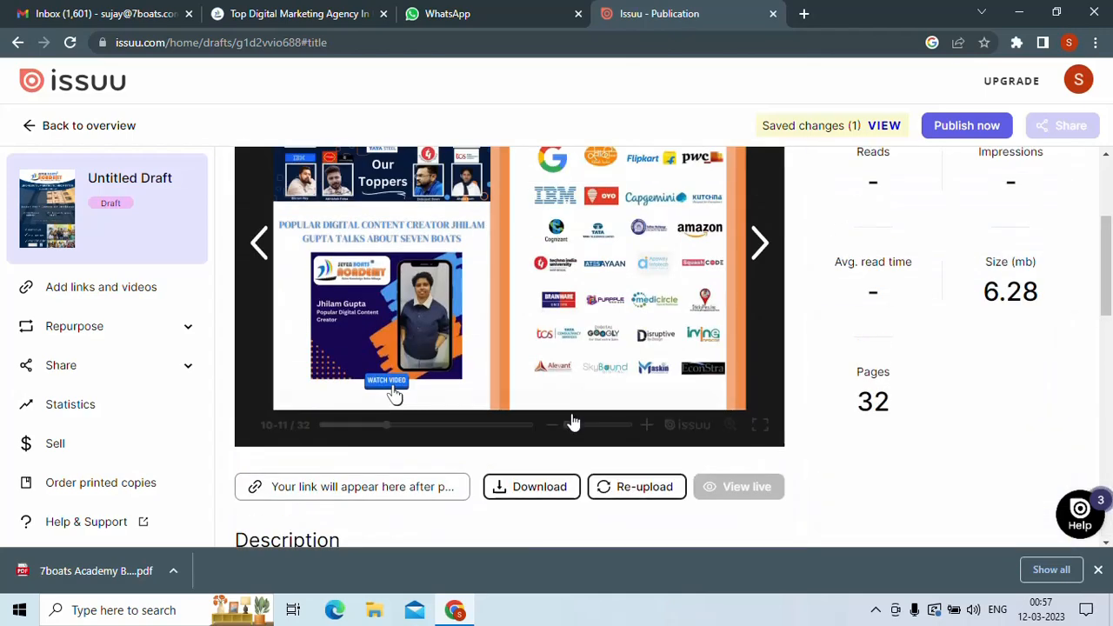
Begin the publication's Description field with 'Seven Boats A'
{"action": "scroll", "scroll_direction": "down", "scroll_amount": 3}
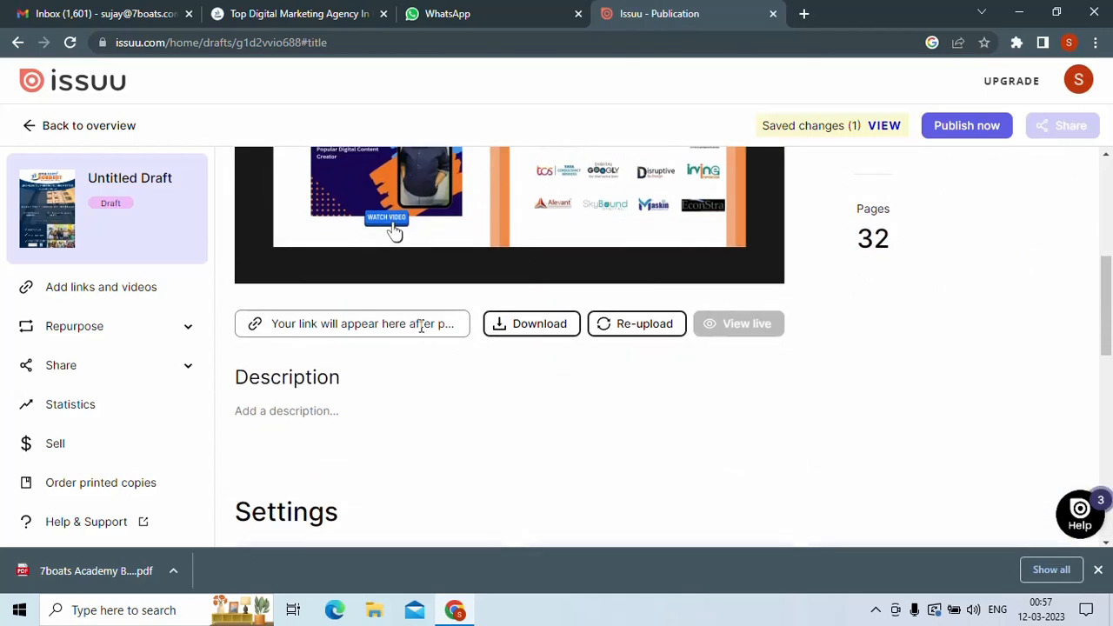
{"action": "left_click", "coordinate": [322, 411]}
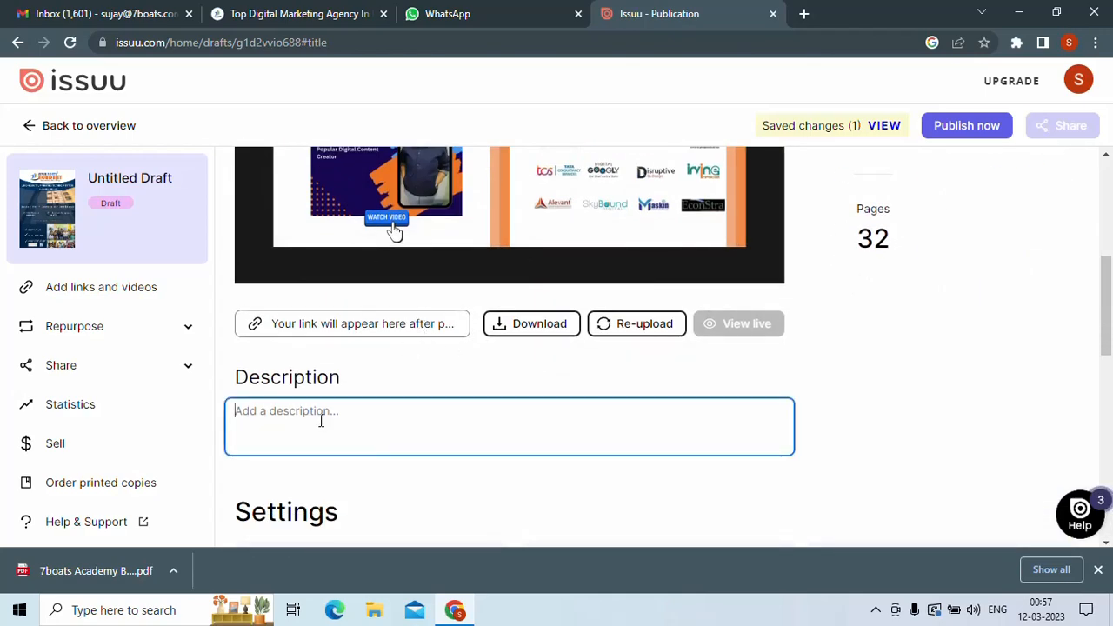
{"action": "type", "text": "Seven"}
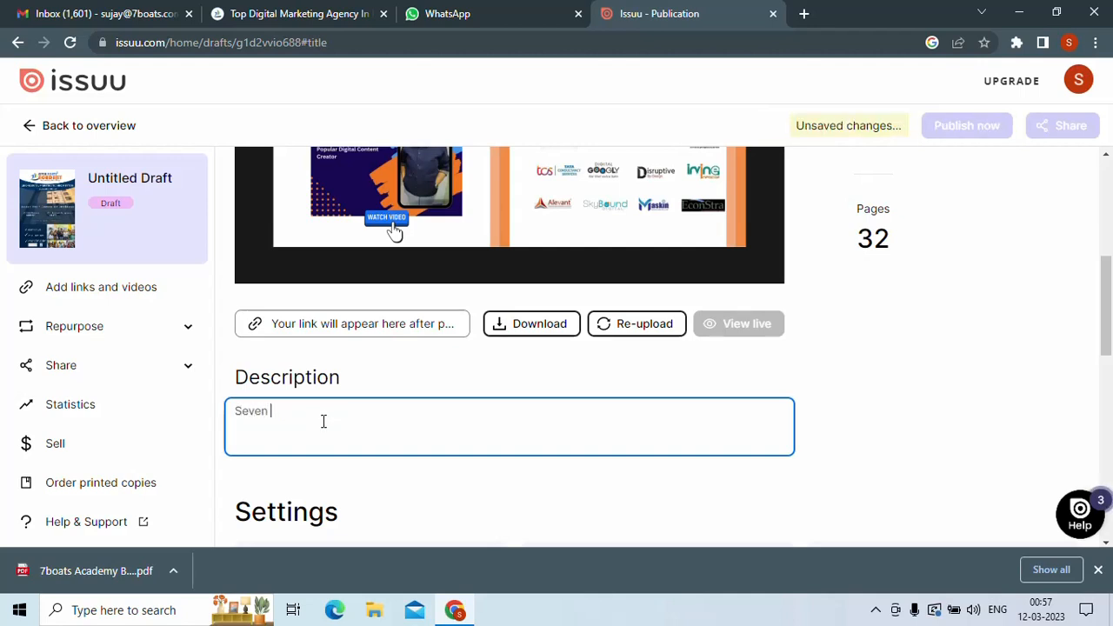
{"action": "type", "text": "Boats A"}
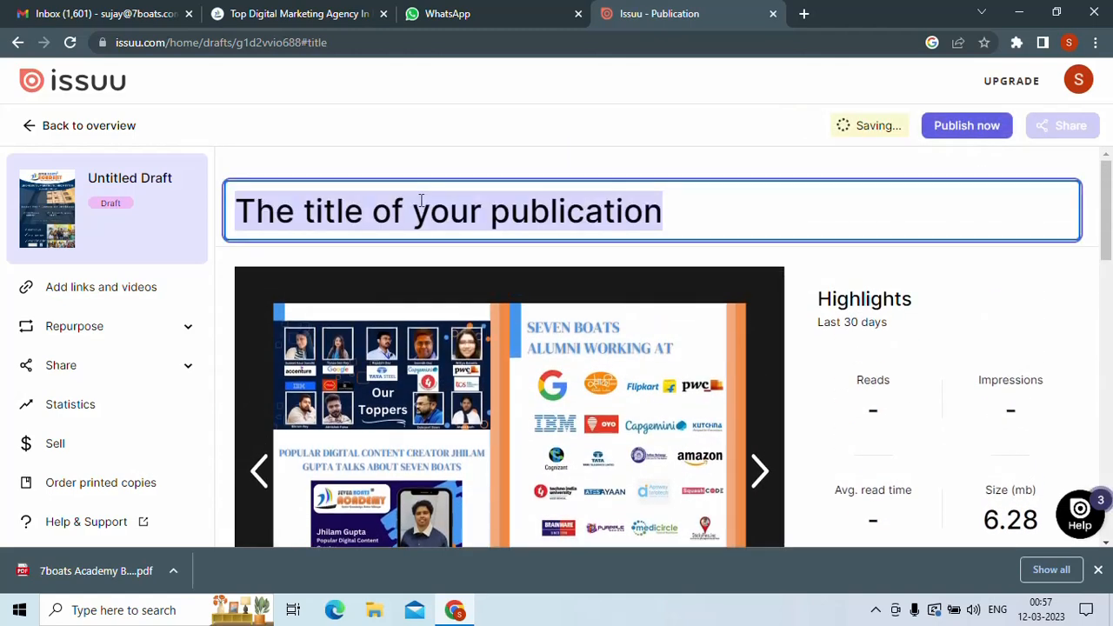
Enter the title 'Seven Boats Academy', correcting 'academy' to a capital A
{"action": "type", "text": "Seven Boats"}
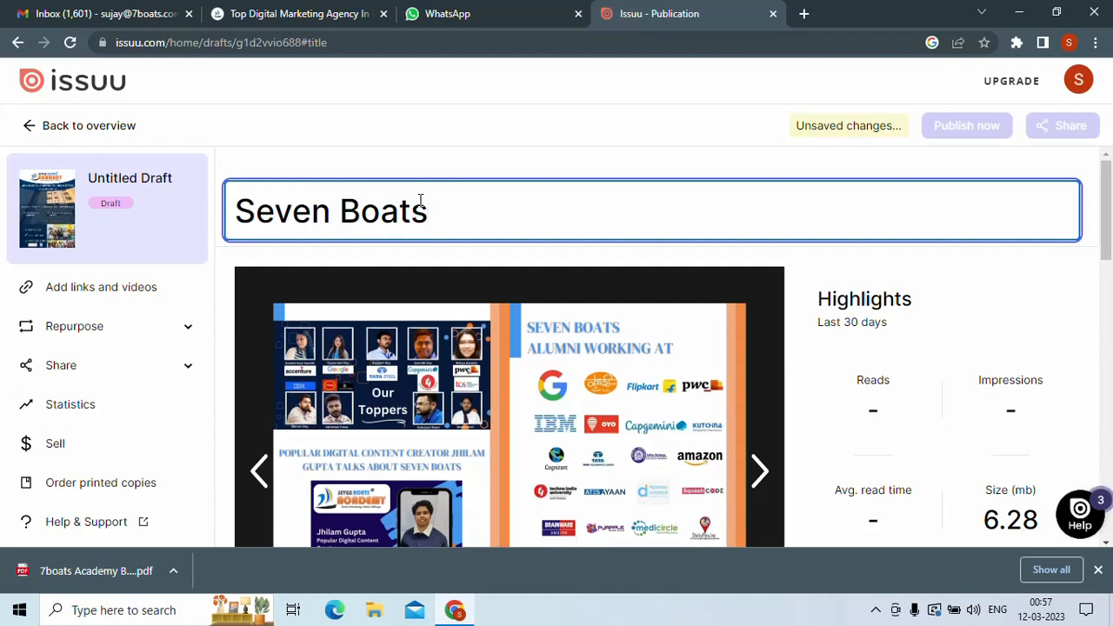
{"action": "type", "text": "academy"}
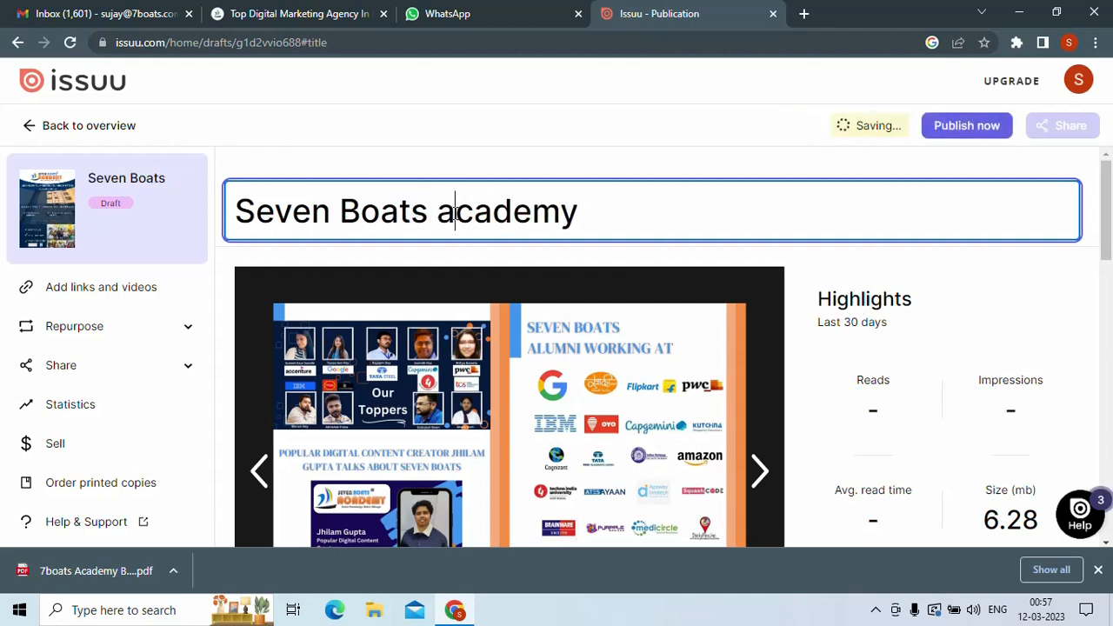
{"action": "key", "text": "Backspace"}
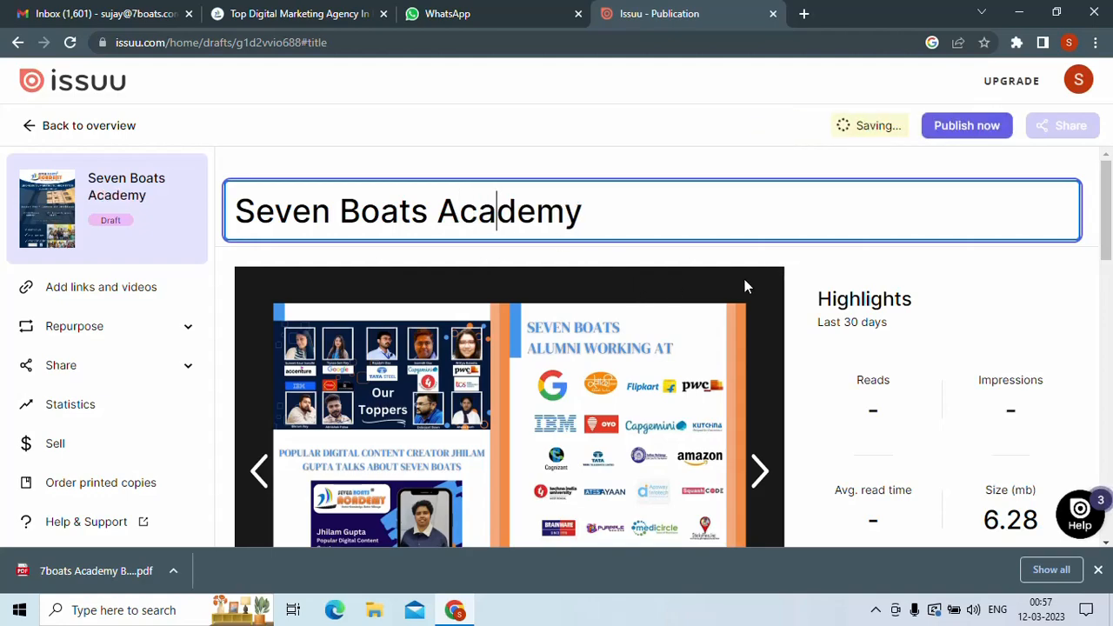
{"action": "scroll", "scroll_direction": "down", "scroll_amount": 3}
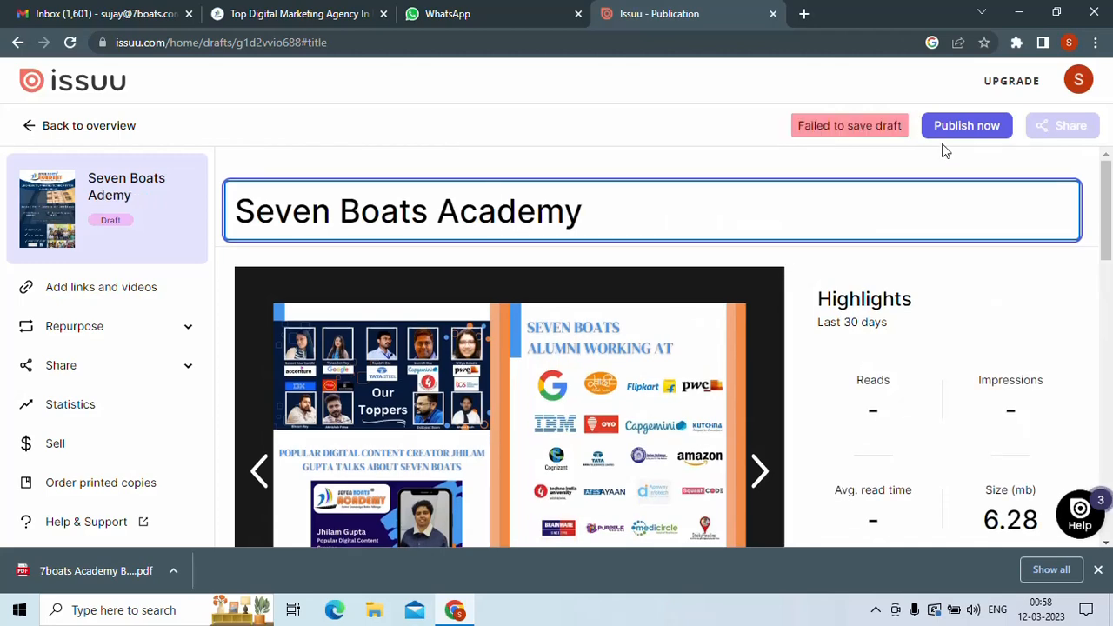
Accept the Professional Terms of Service and publish Seven Boats Academy live
{"action": "left_click", "coordinate": [967, 125]}
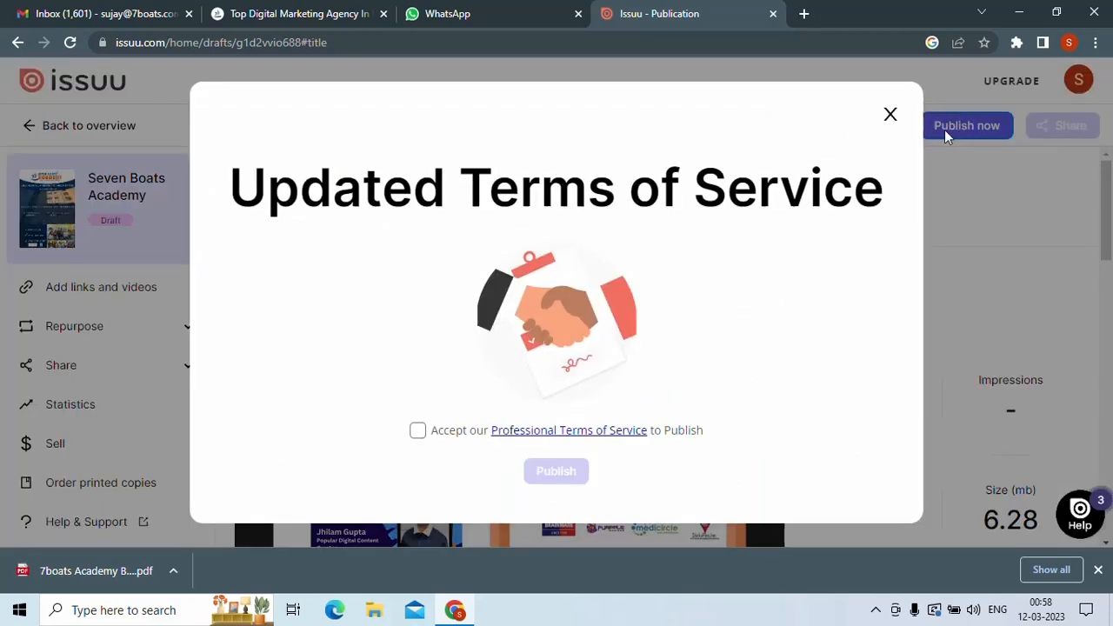
{"action": "left_click", "coordinate": [418, 431]}
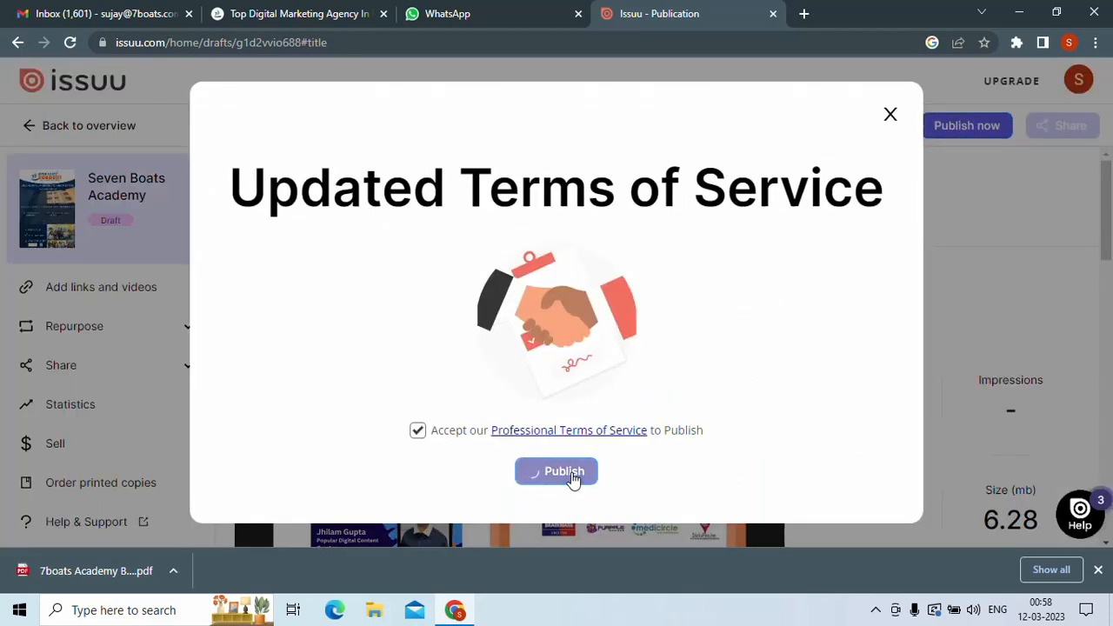
{"action": "left_click", "coordinate": [557, 472]}
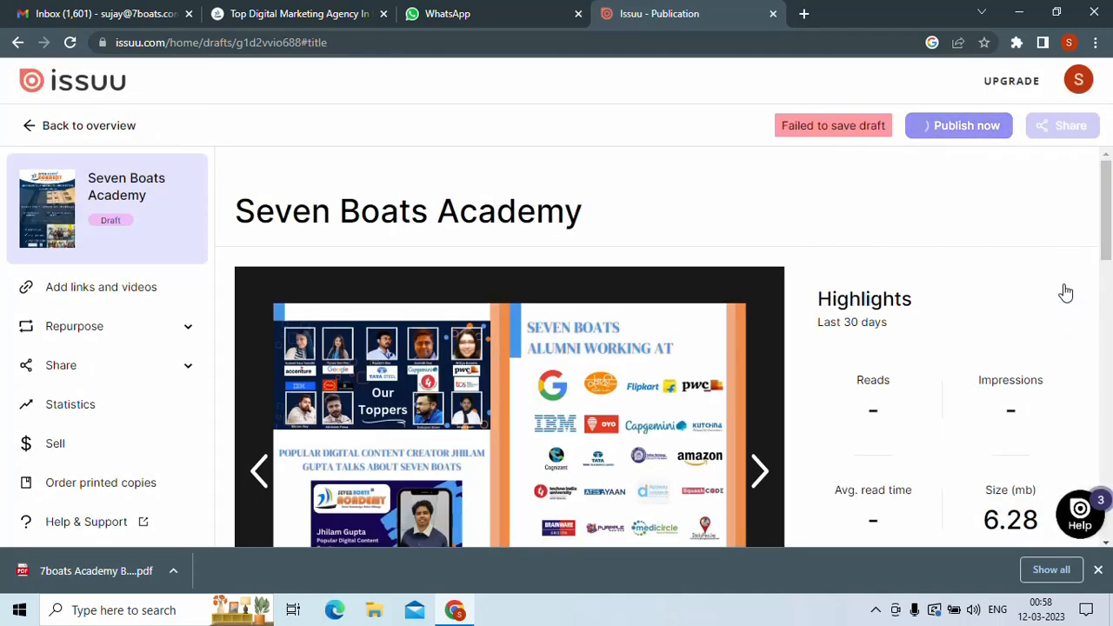
{"action": "left_click", "coordinate": [959, 126]}
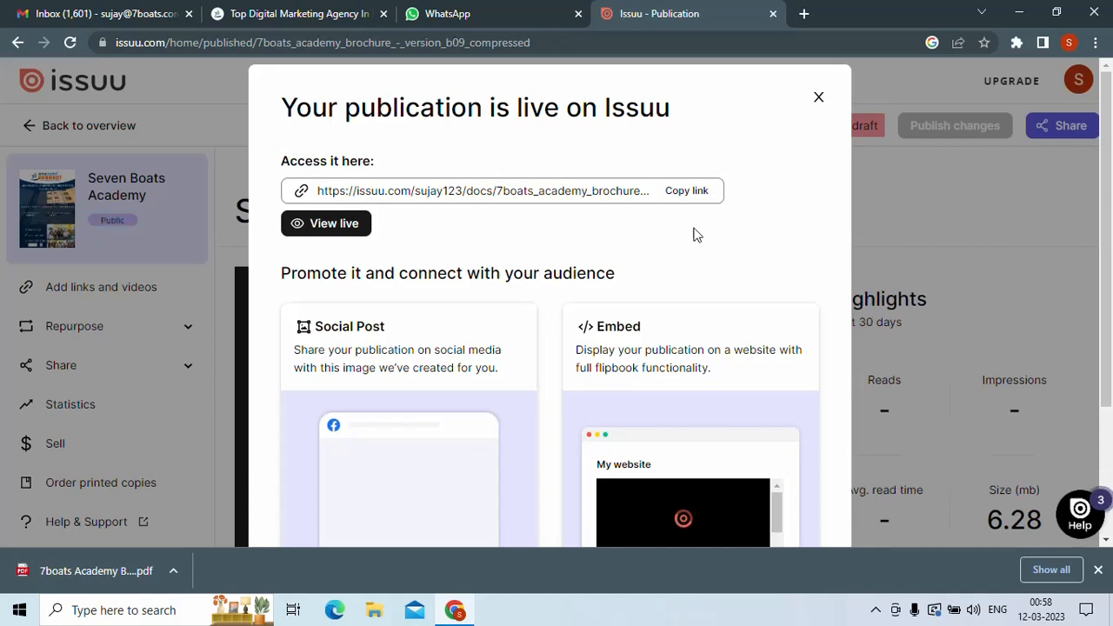
Copy the live Seven Boats Academy publication URL from the 'Your publication is live' dialog
{"action": "left_click", "coordinate": [688, 190]}
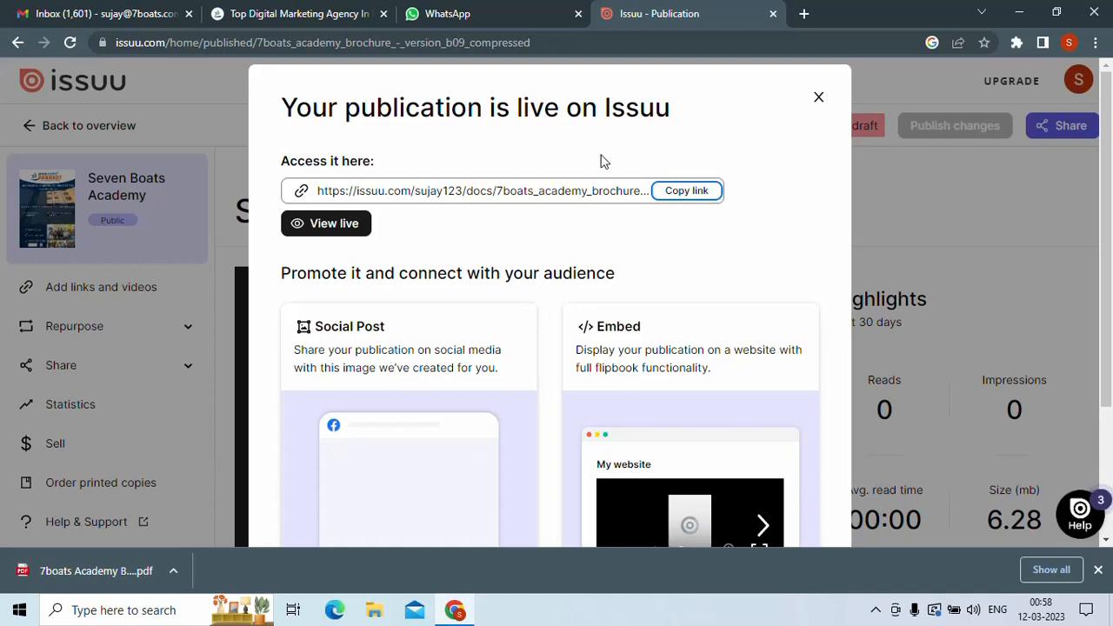
{"action": "mouse_move", "coordinate": [590, 136]}
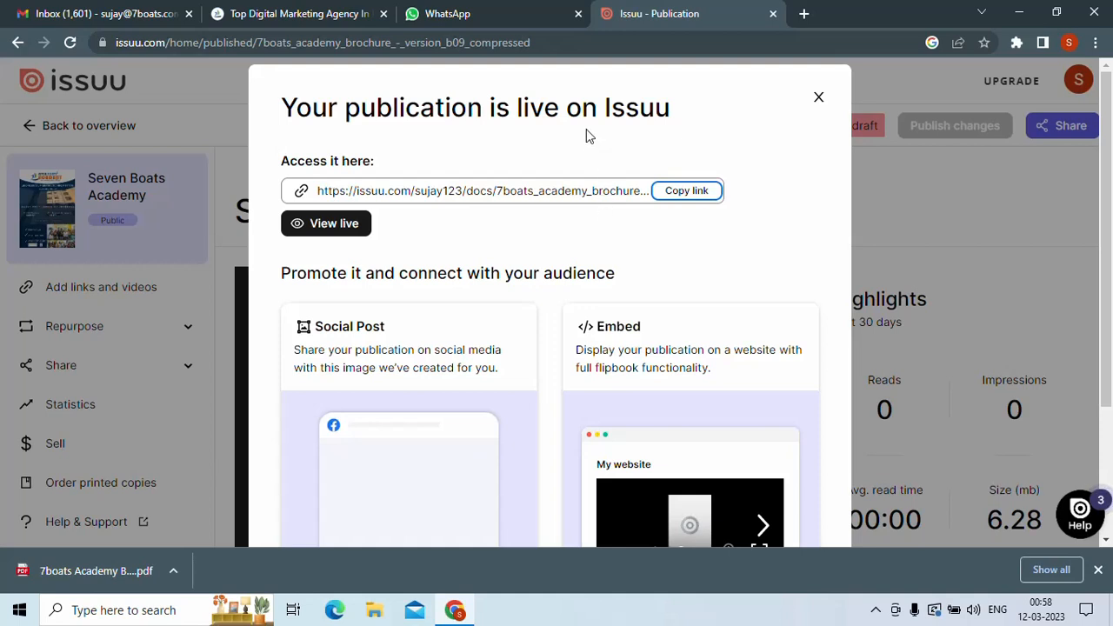
{"action": "mouse_move", "coordinate": [604, 179]}
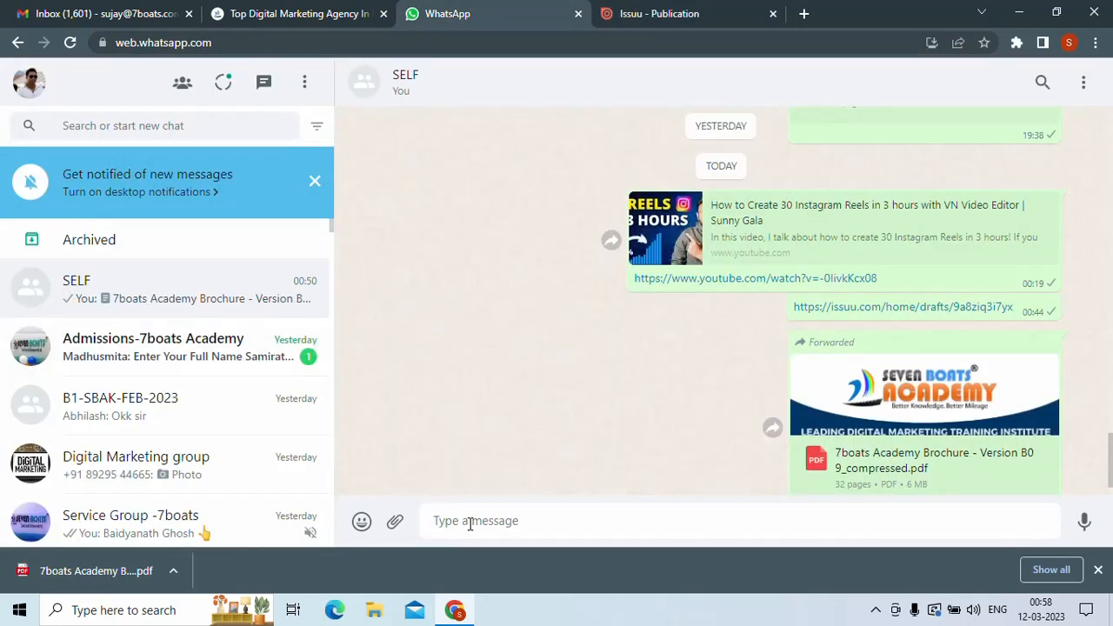
Send the issuu.com/sujay123 brochure link as a message in the WhatsApp self chat
{"action": "type", "text": "https://issuu.com/sujay123/docs/7boats_academy_brochure_-_version_b09_compressed"}
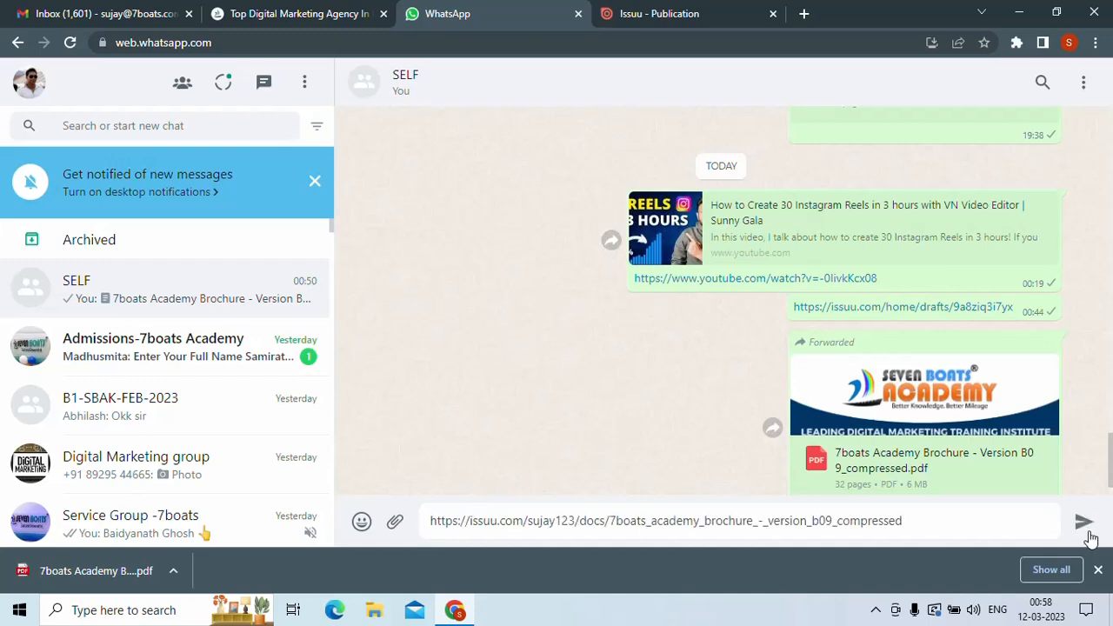
{"action": "left_click", "coordinate": [299, 14]}
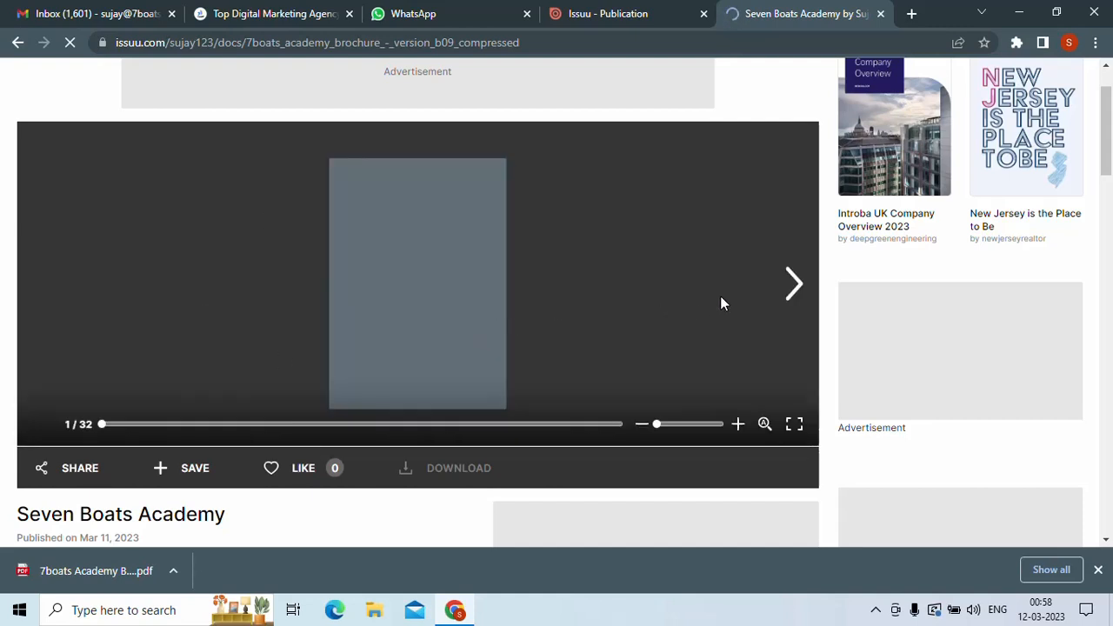
{"action": "mouse_move", "coordinate": [794, 283]}
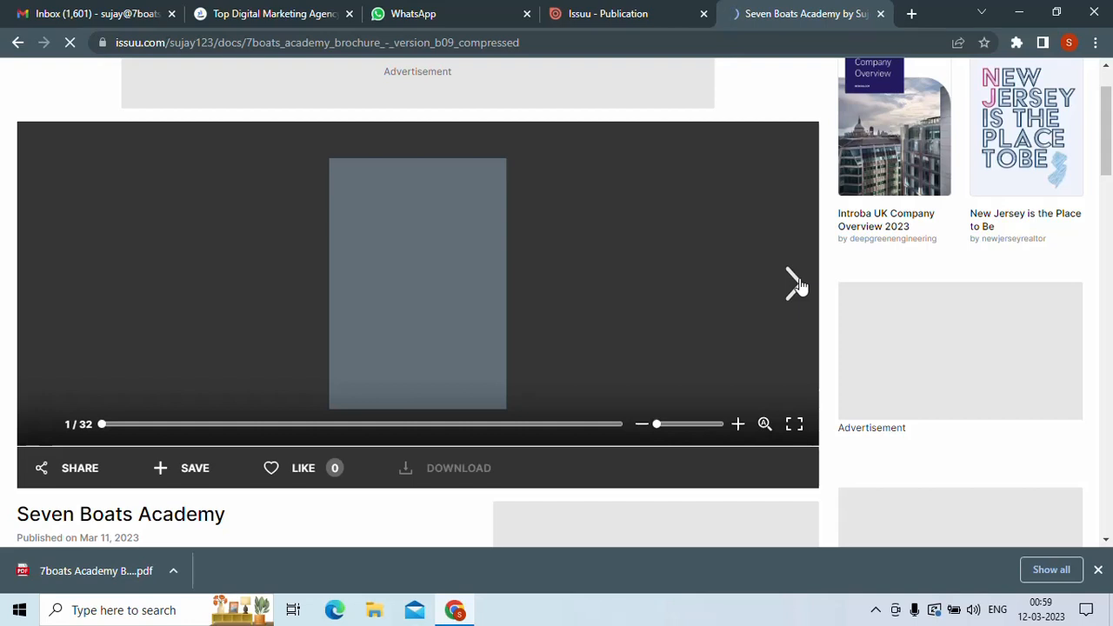